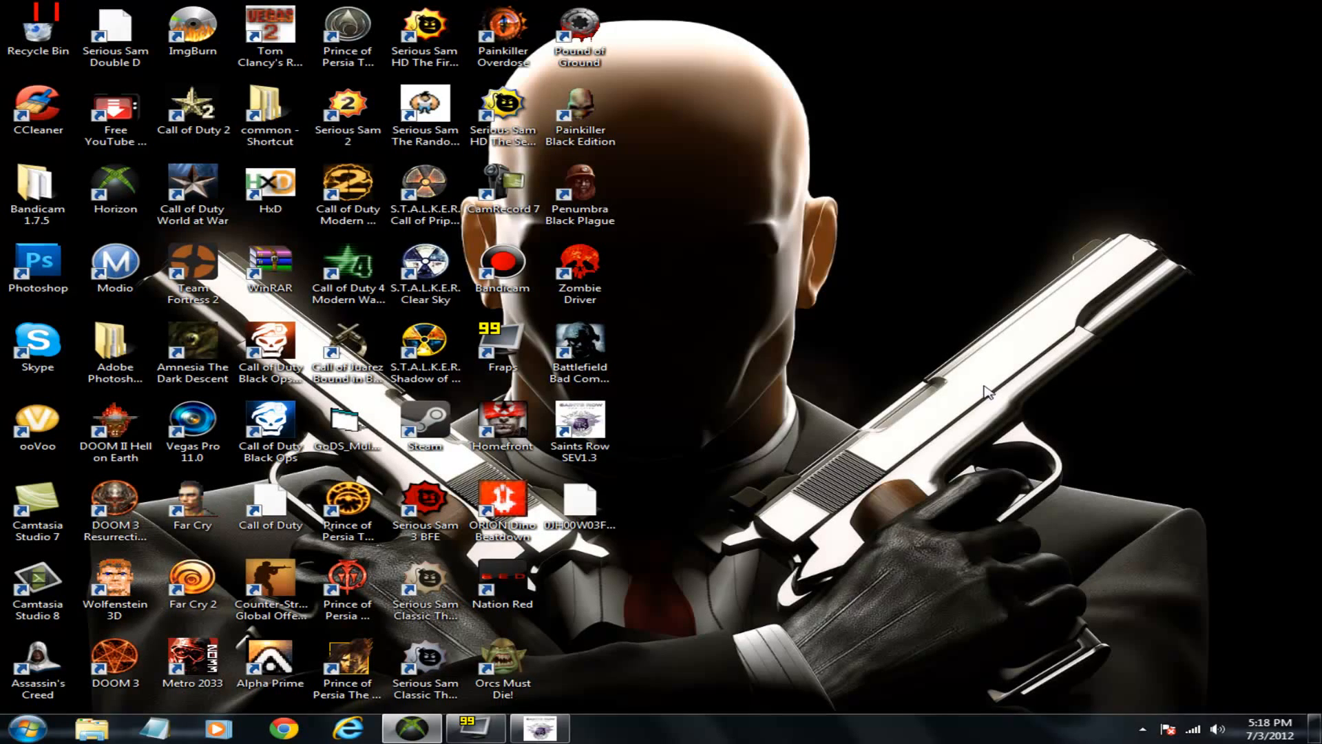
{"action": "mouse_move", "coordinate": [942, 432]}
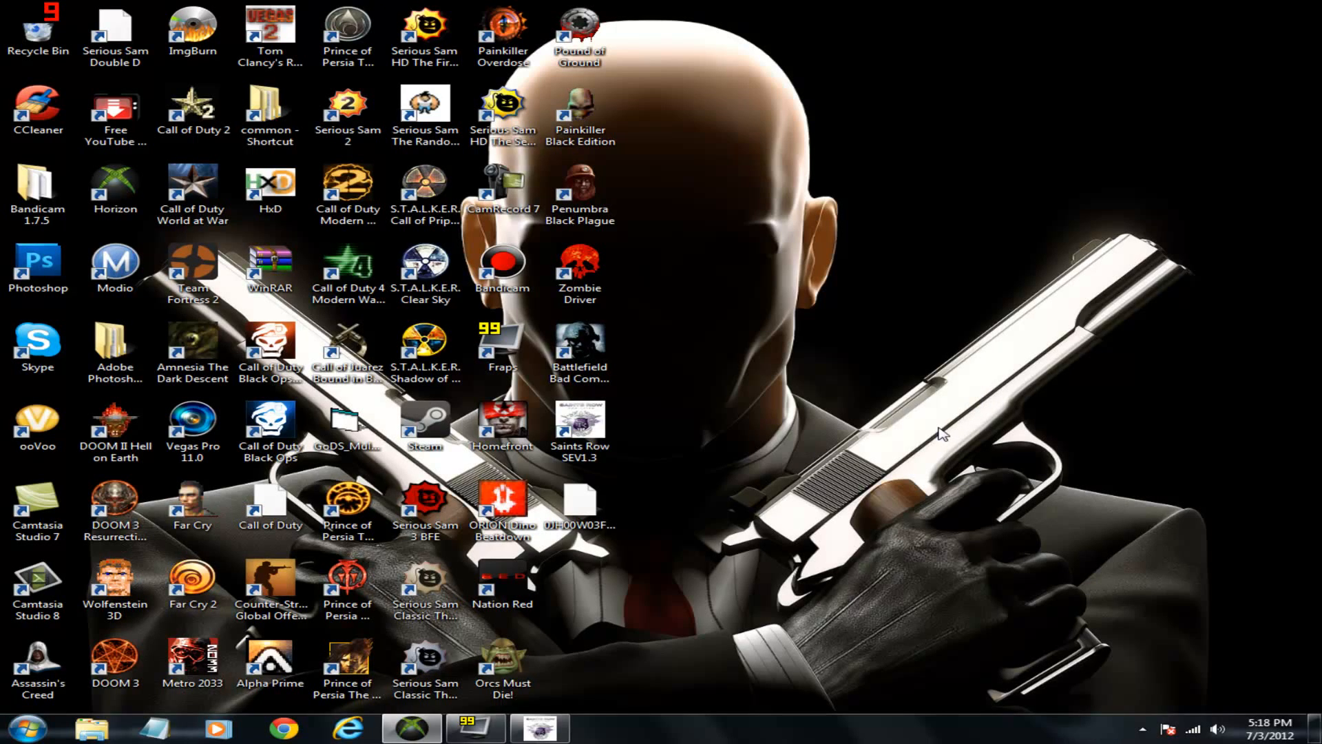
{"action": "mouse_move", "coordinate": [576, 643]}
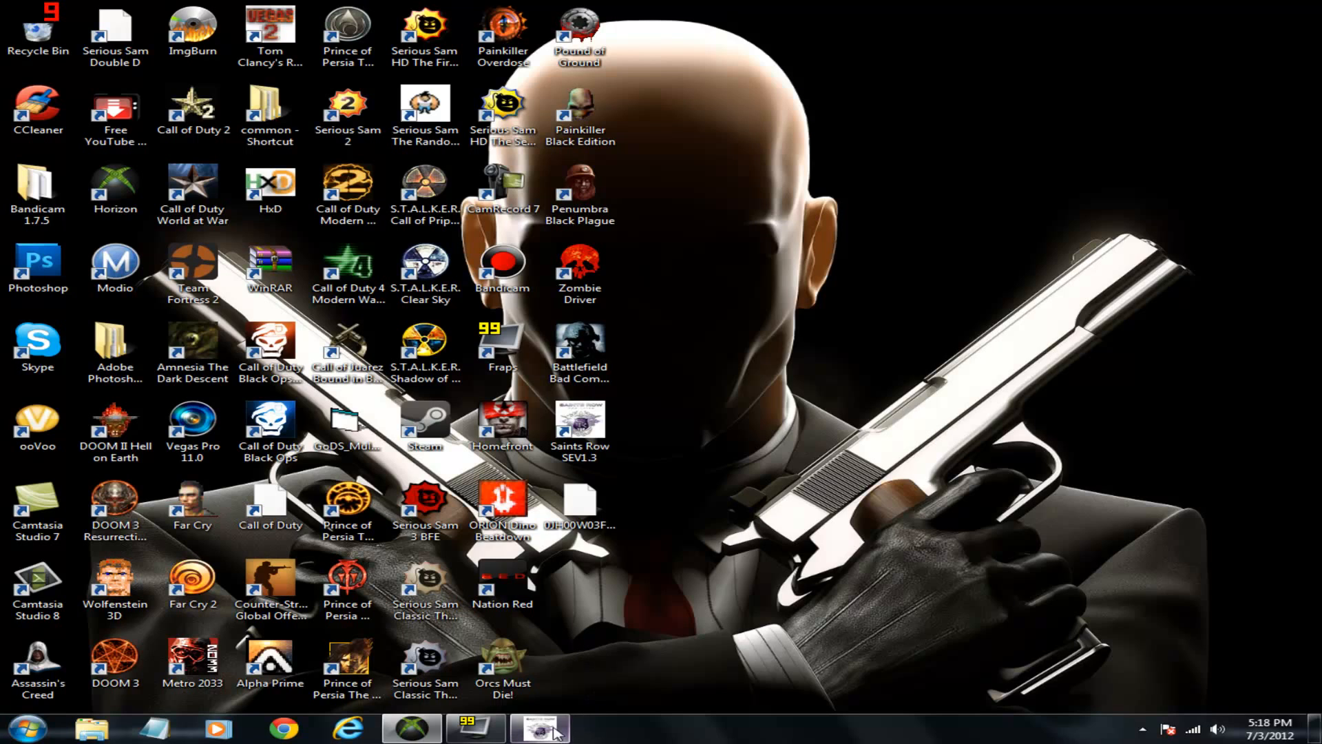
Step: Bring the Saints Row The Third SE editor window to the front from the taskbar
{"action": "left_click", "coordinate": [540, 728]}
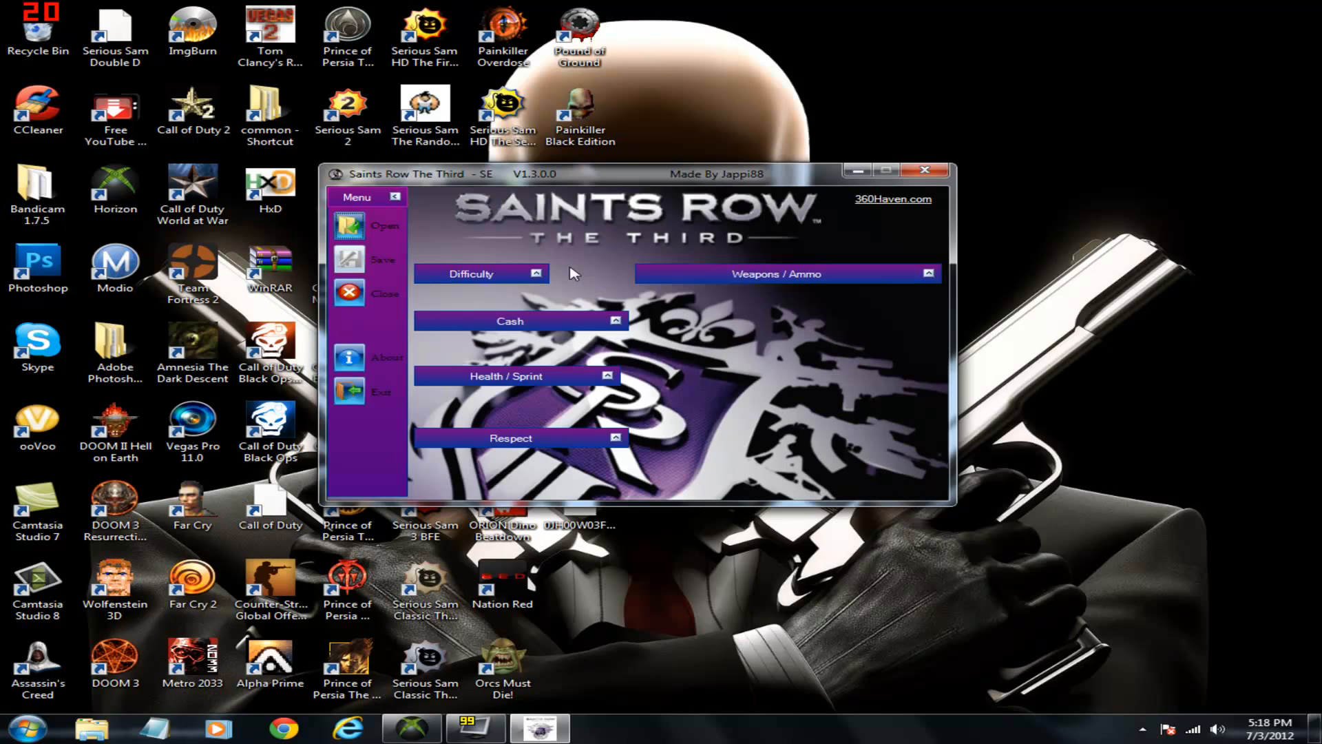
{"action": "mouse_move", "coordinate": [649, 174]}
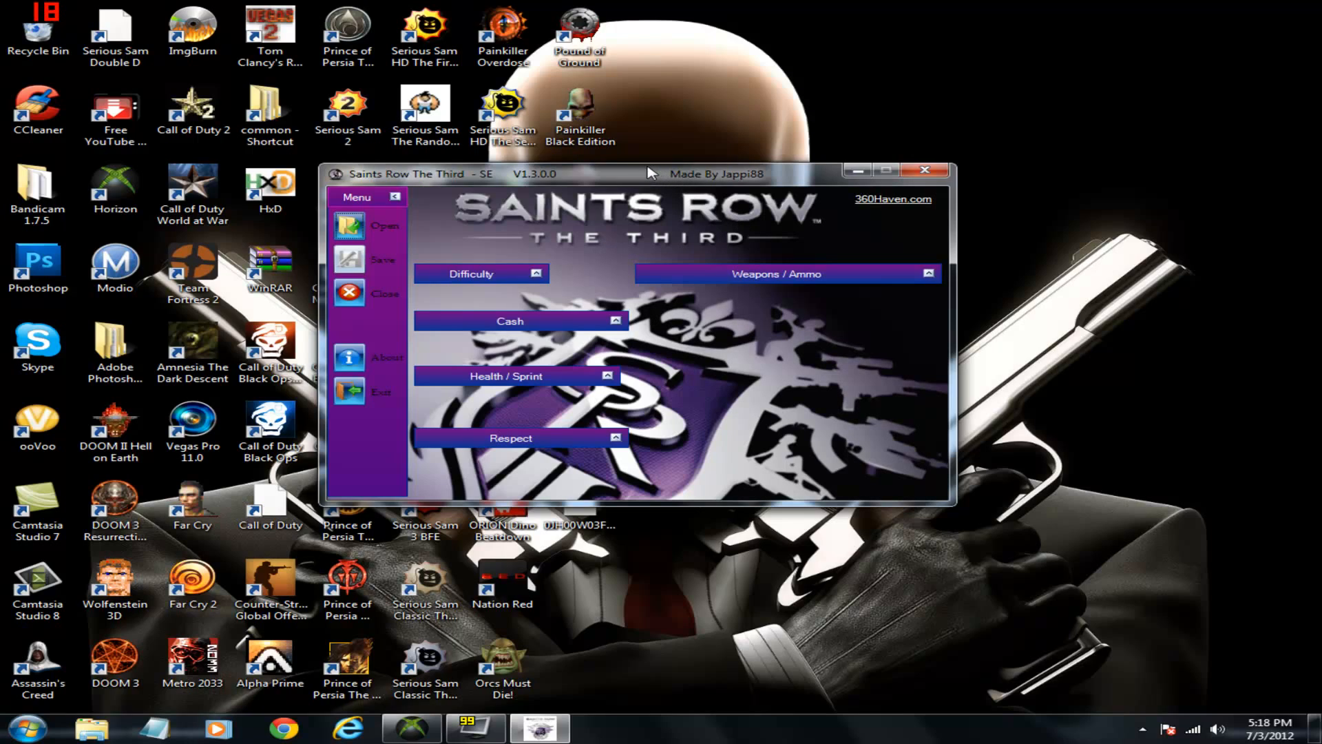
{"action": "mouse_move", "coordinate": [750, 179]}
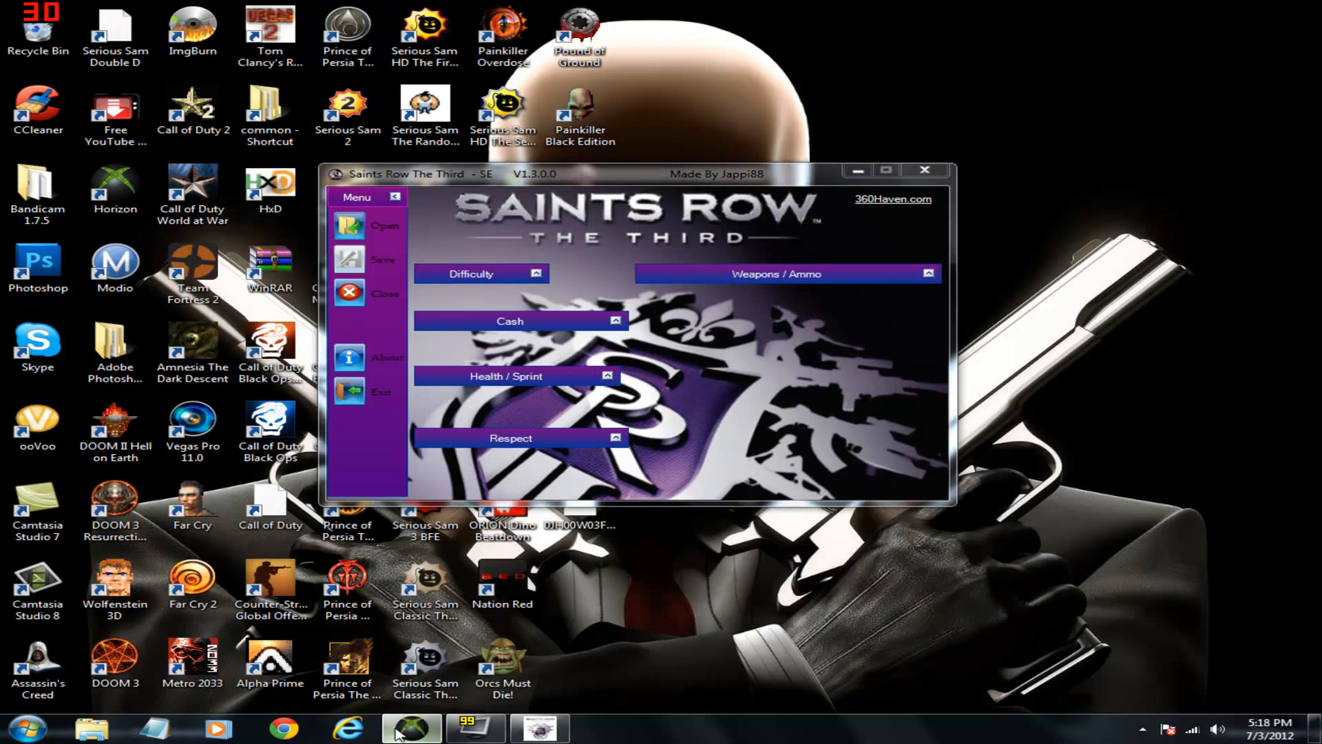
{"action": "left_click", "coordinate": [410, 727]}
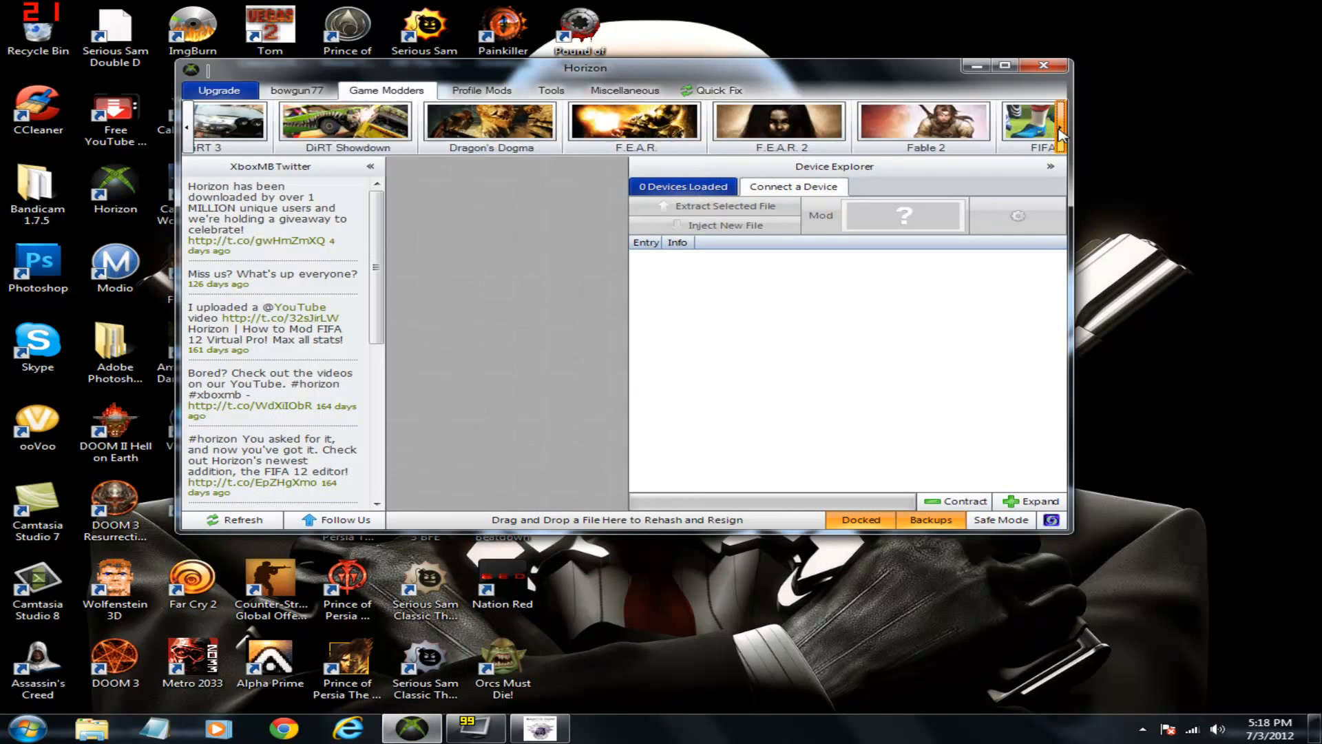
{"action": "left_click", "coordinate": [1061, 135]}
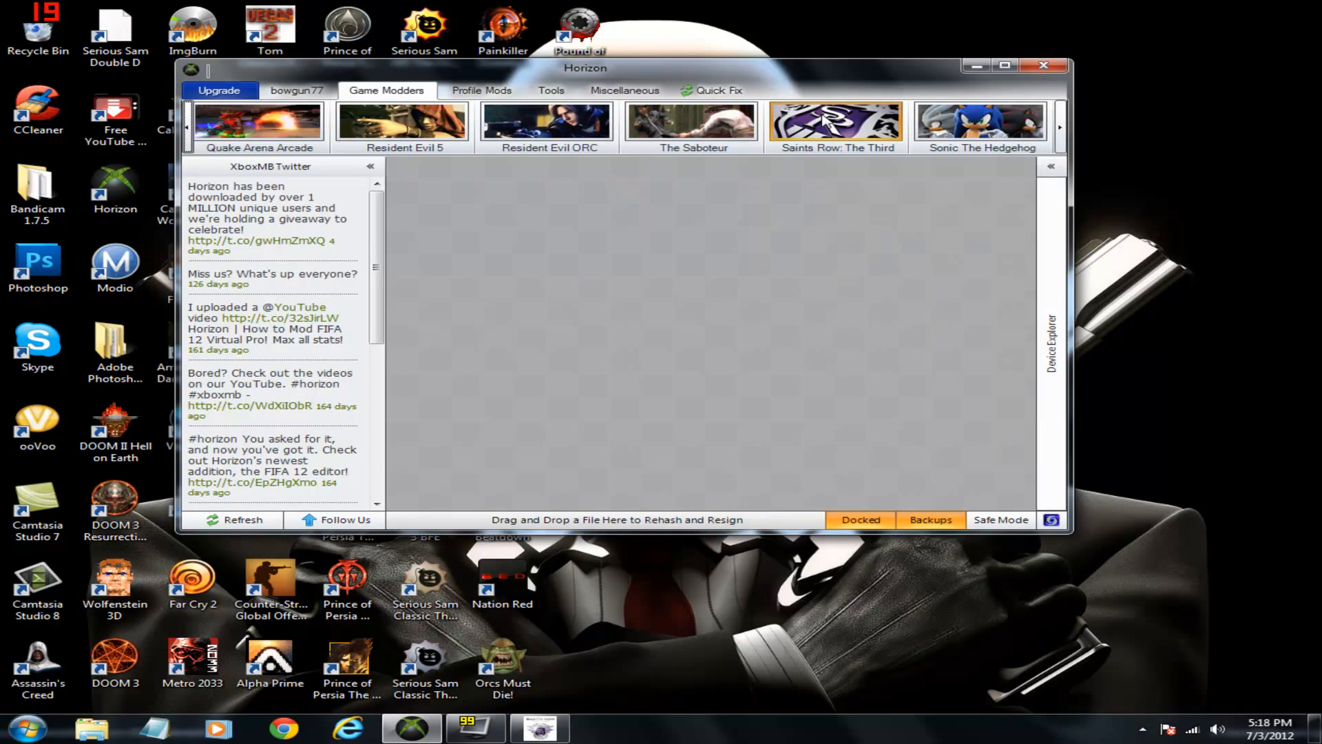
{"action": "left_click", "coordinate": [836, 122]}
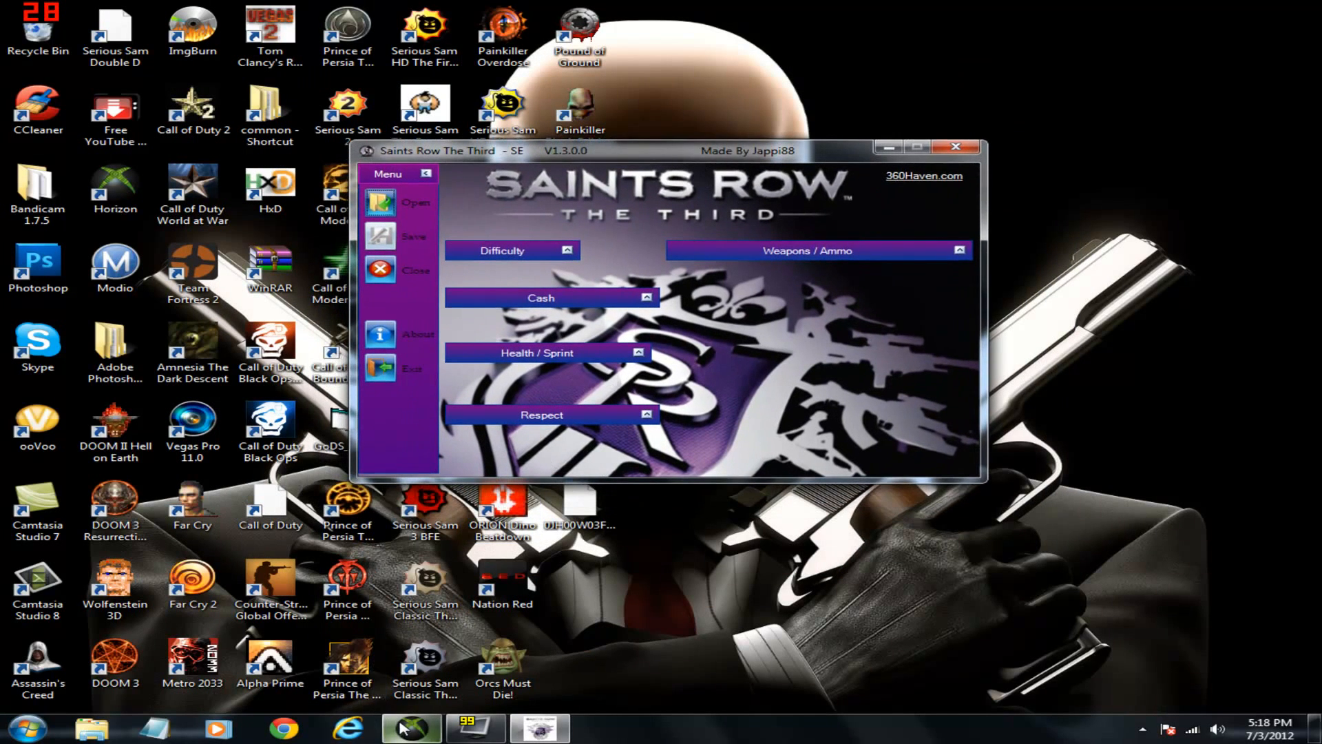
{"action": "left_click", "coordinate": [410, 727]}
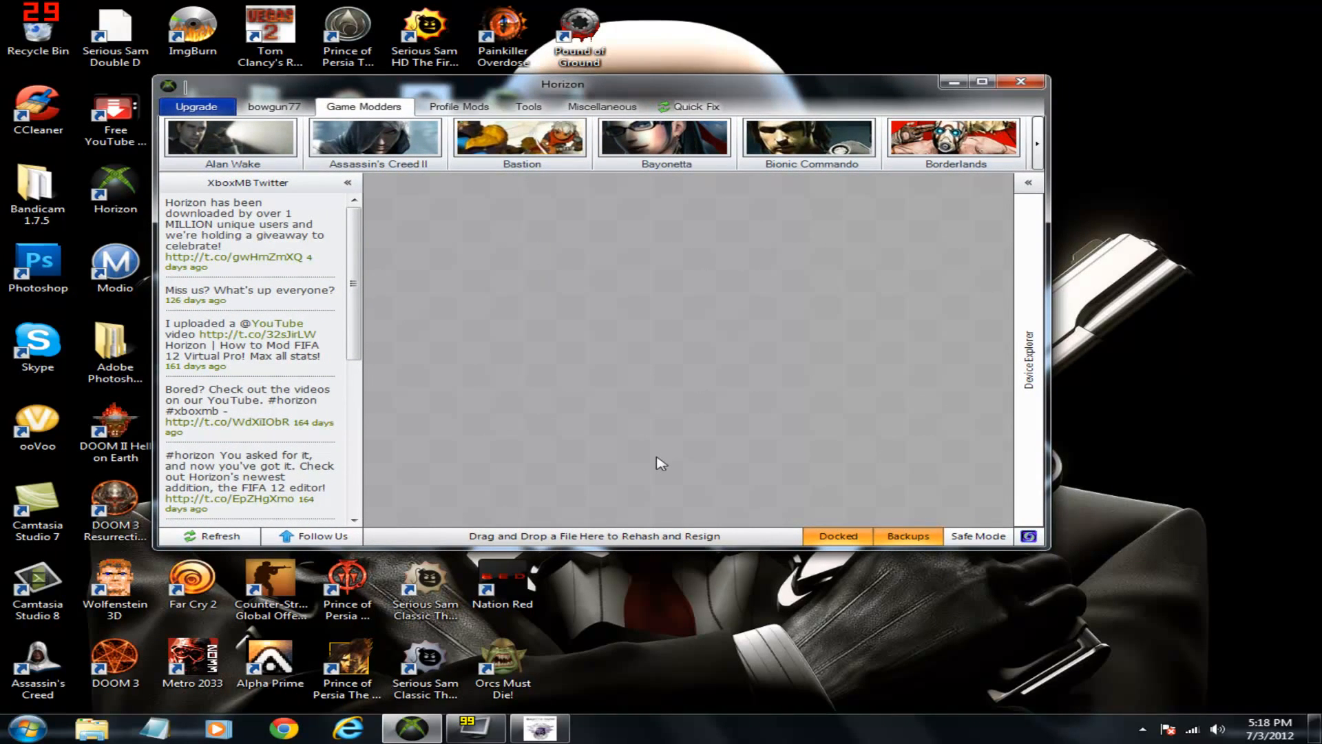
{"action": "mouse_move", "coordinate": [343, 126]}
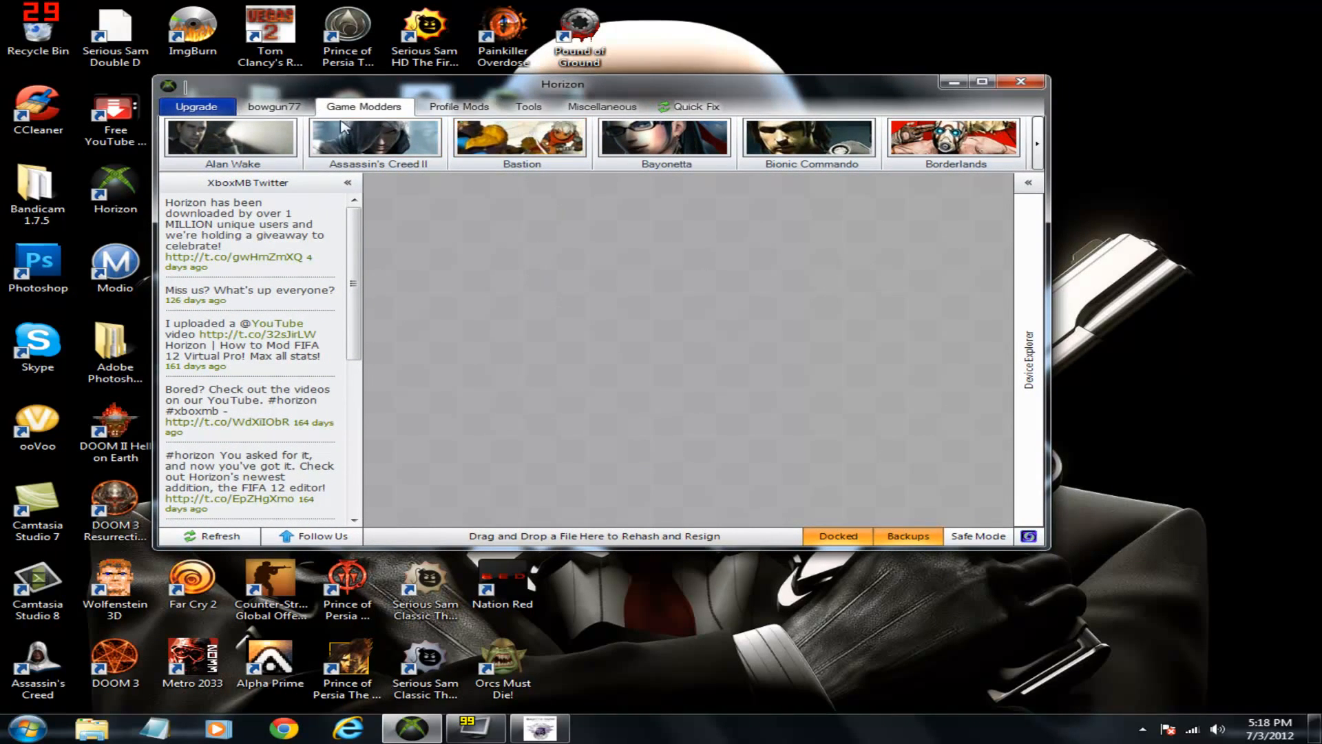
{"action": "left_click", "coordinate": [527, 106]}
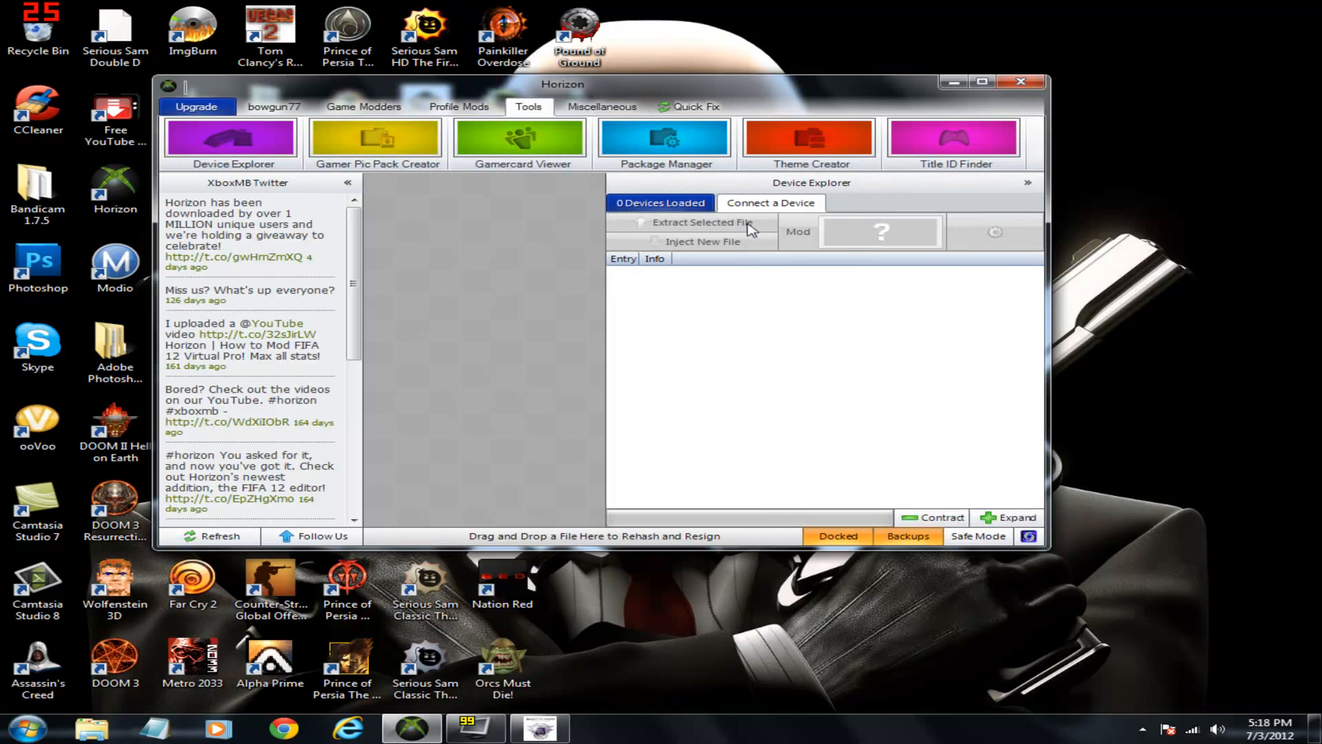
{"action": "mouse_move", "coordinate": [683, 289]}
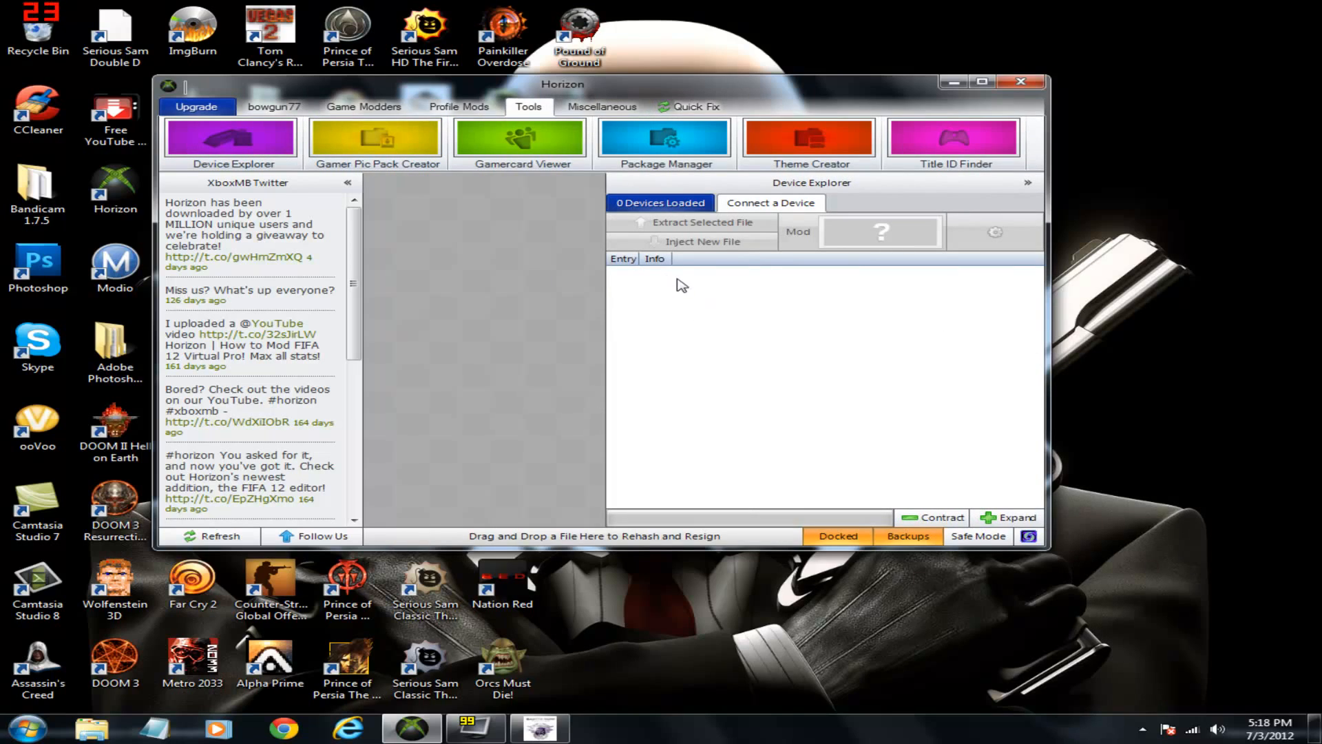
{"action": "mouse_move", "coordinate": [657, 330]}
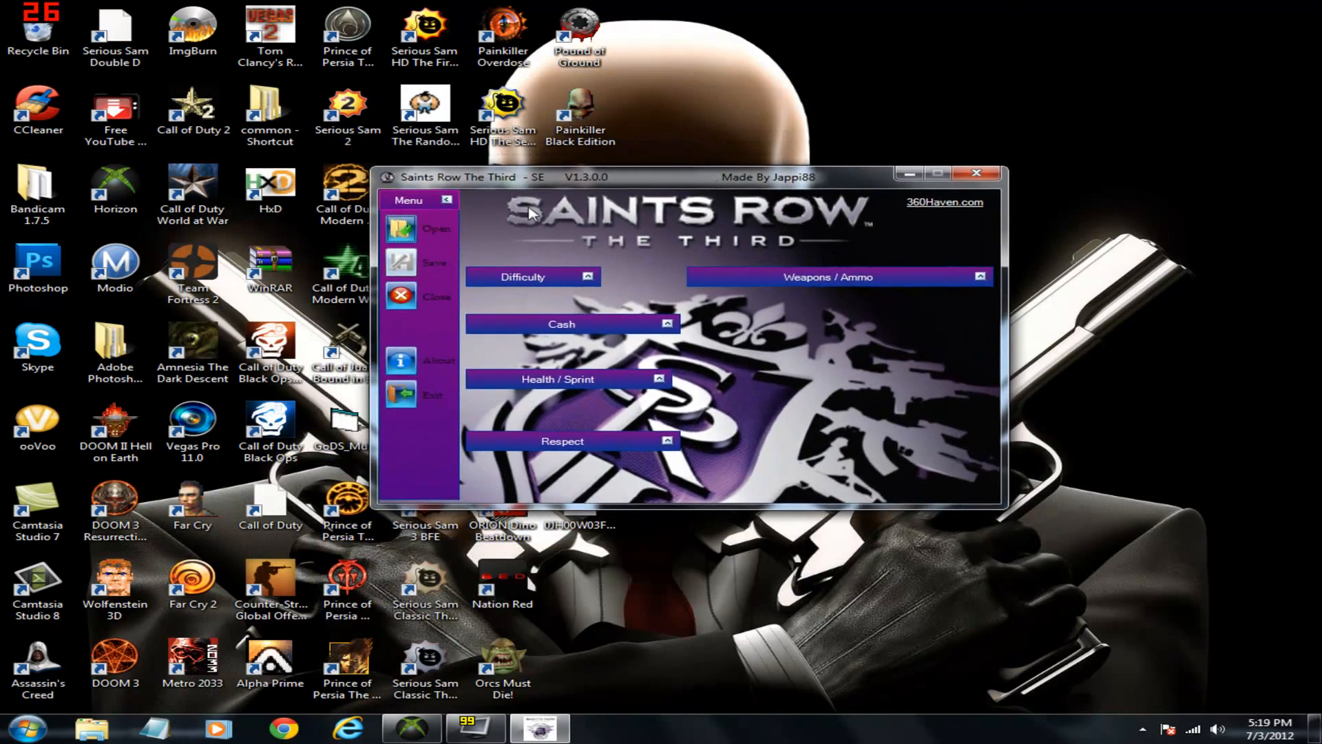
Step: Load the save file into the SE editor, overwriting the existing backup
{"action": "left_click", "coordinate": [436, 228]}
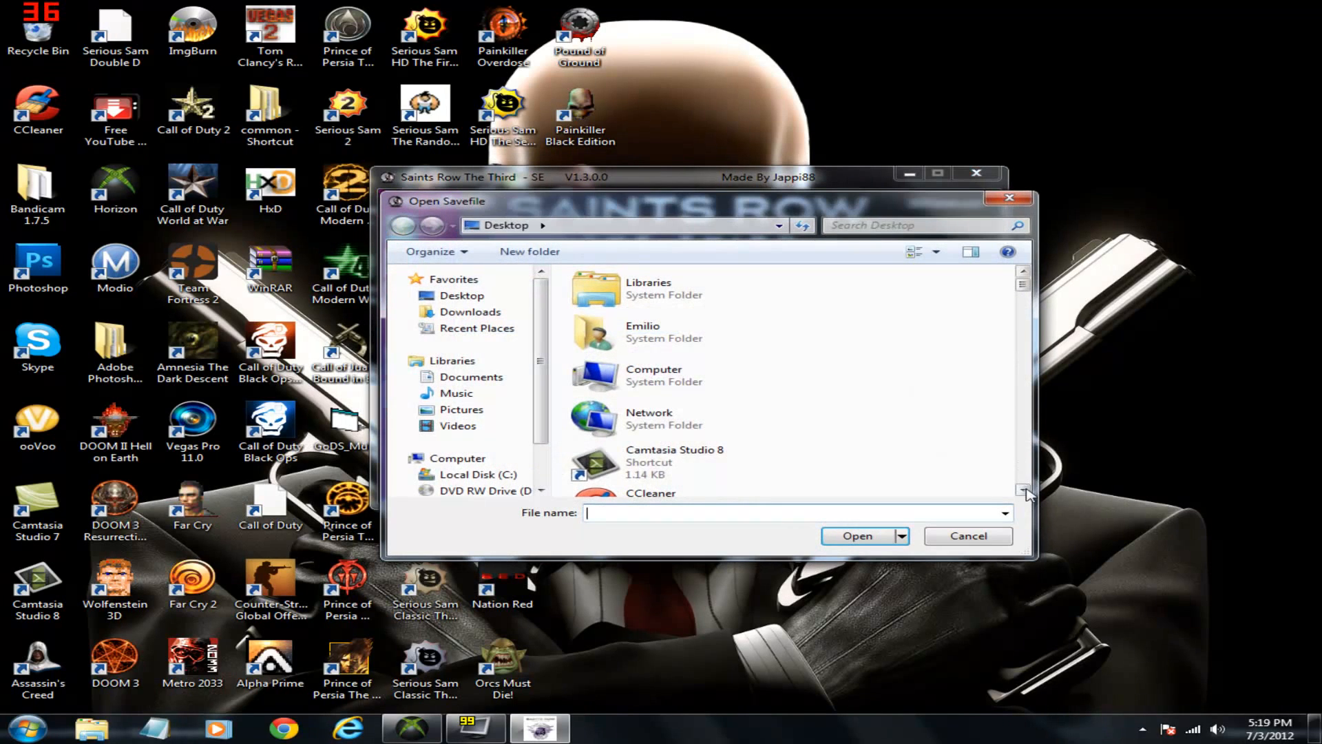
{"action": "left_click", "coordinate": [856, 536]}
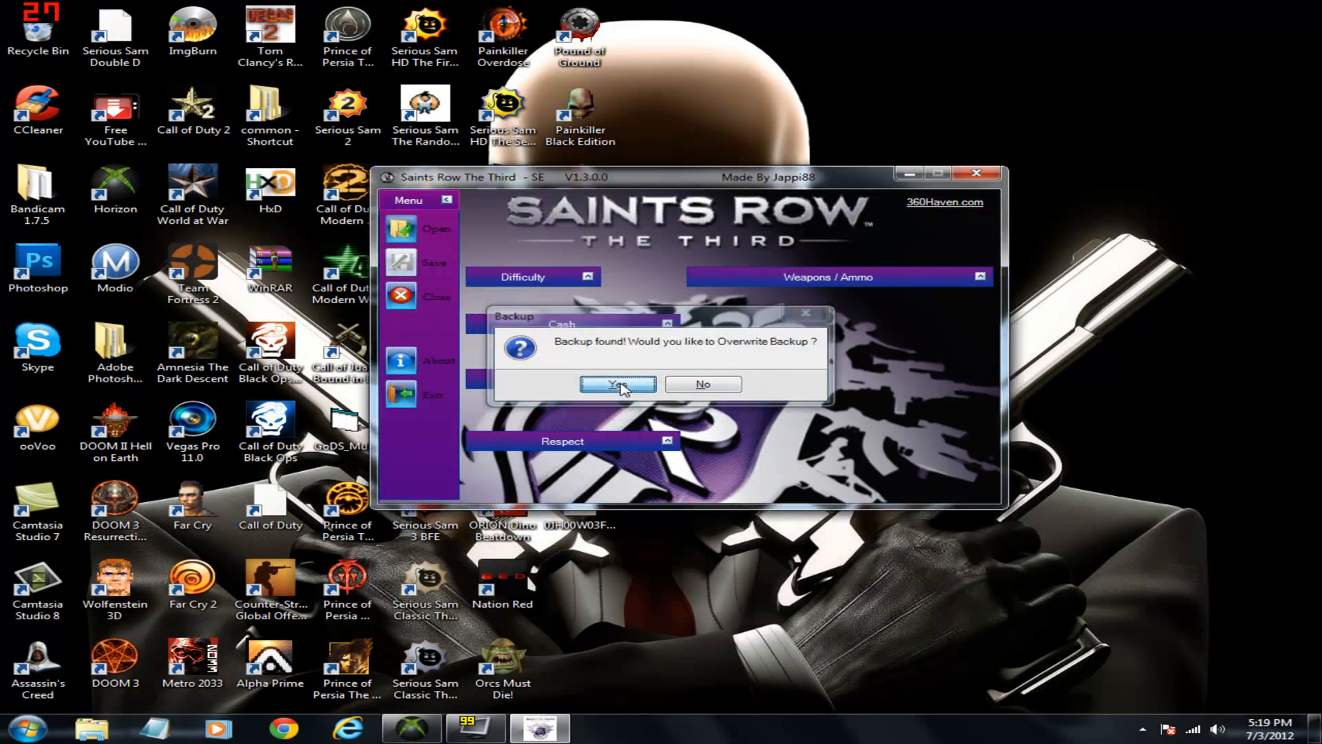
{"action": "left_click", "coordinate": [617, 384]}
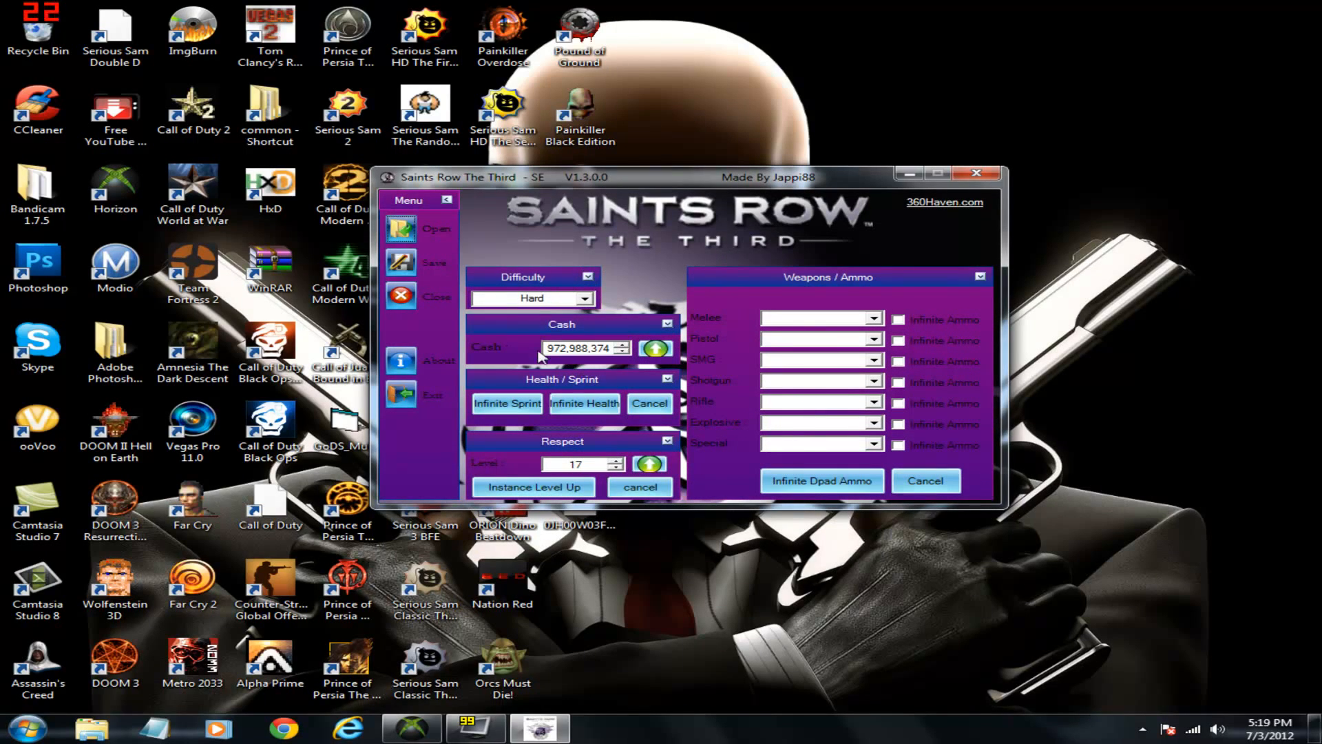
Step: Max cash to 999,999,999, enable infinite sprint and health, and save with rehash and resign
{"action": "left_click", "coordinate": [655, 347]}
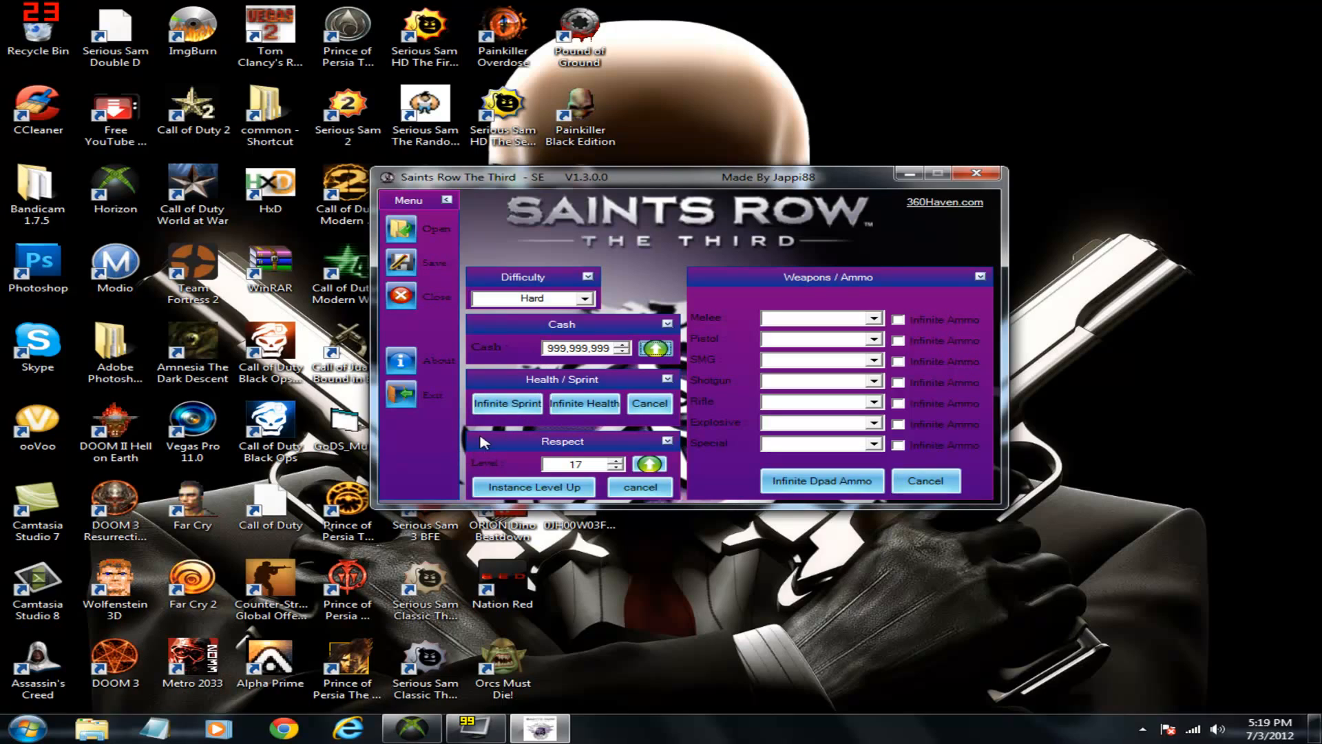
{"action": "left_click", "coordinate": [649, 404]}
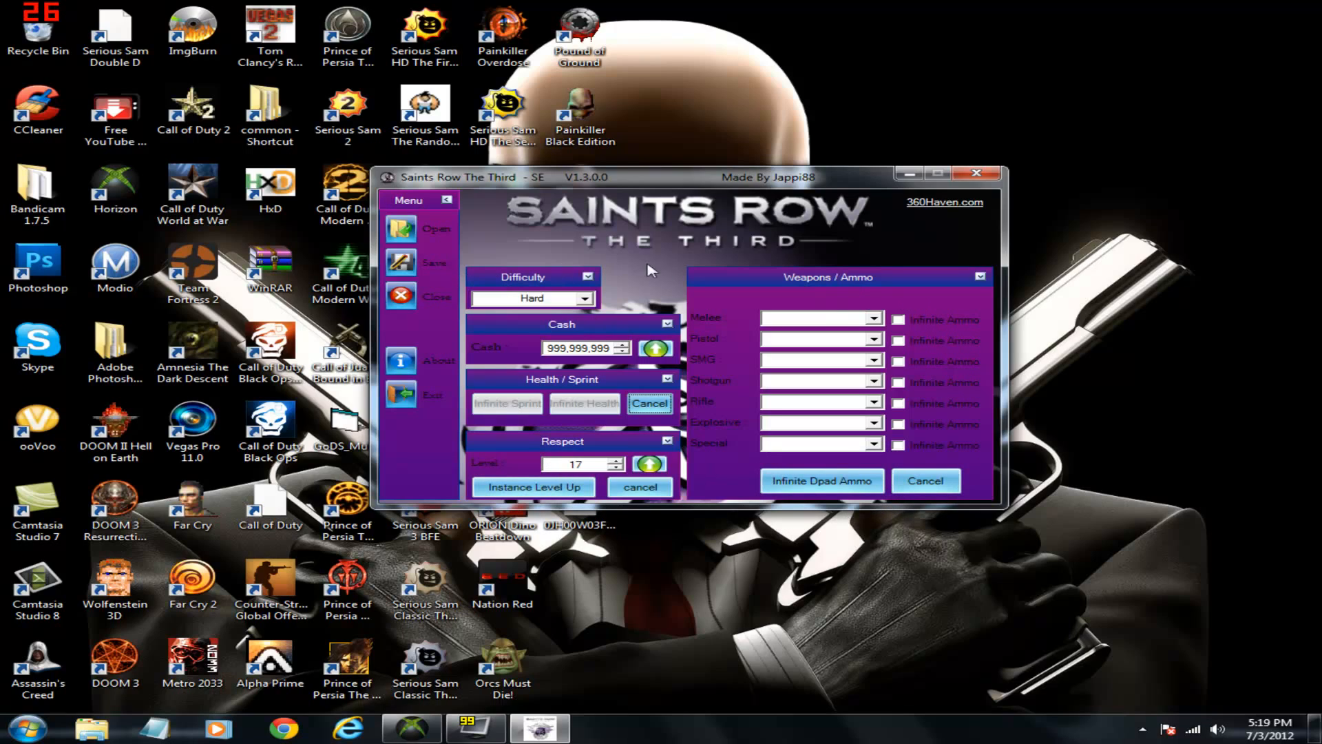
{"action": "left_click", "coordinate": [873, 340]}
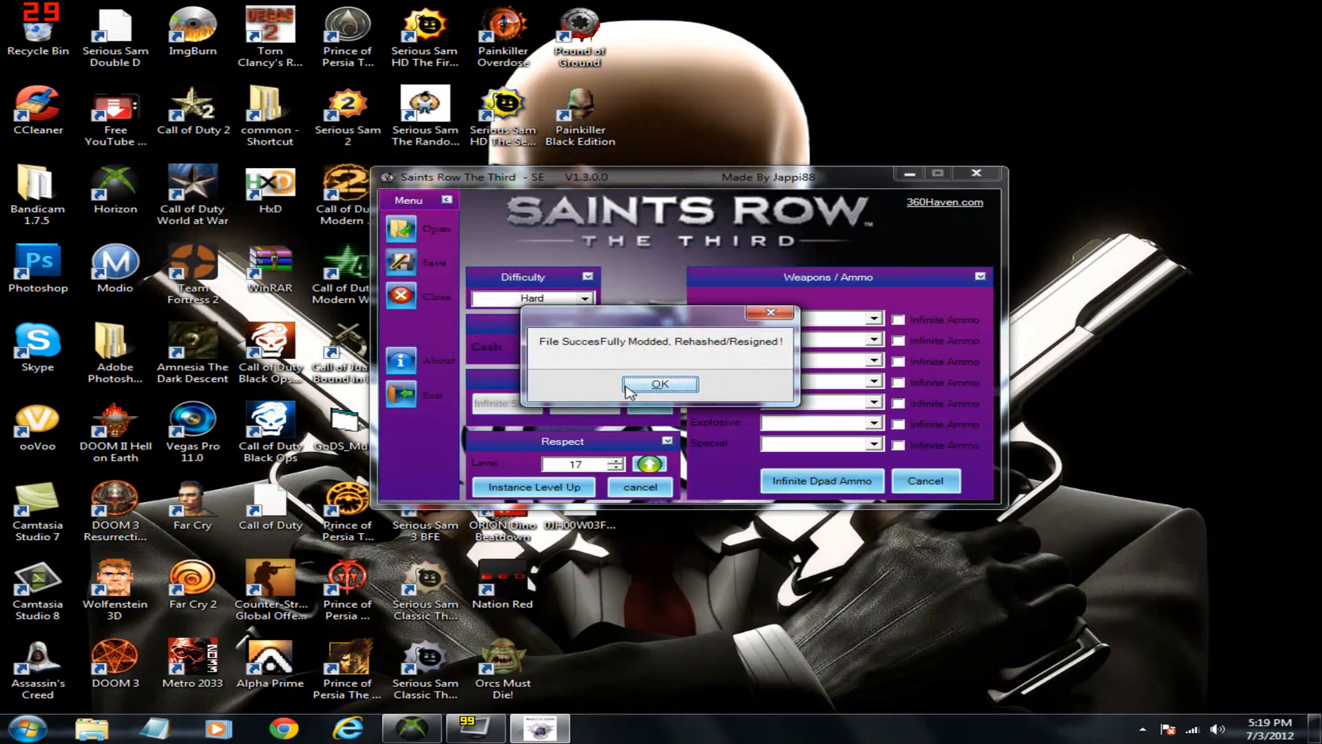
{"action": "left_click", "coordinate": [659, 384]}
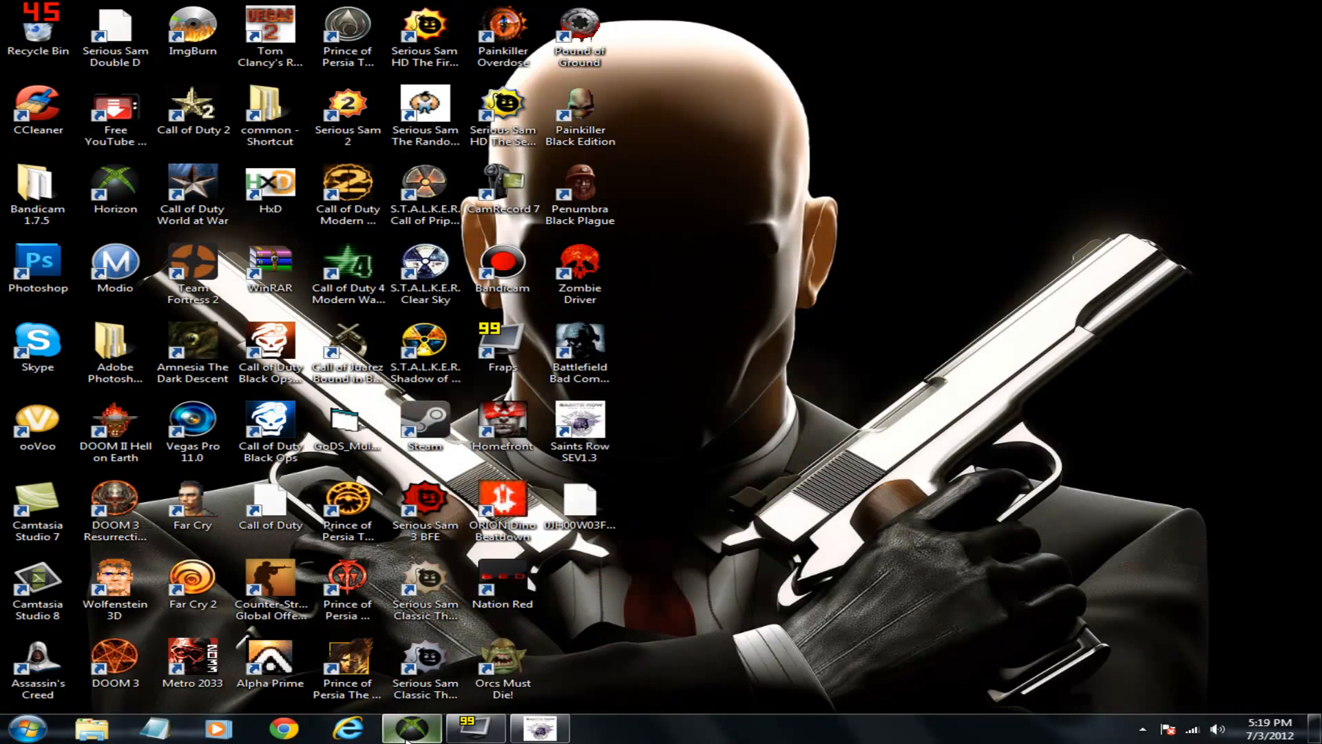
Step: Restore the Horizon window on its Tools page from the taskbar
{"action": "left_click", "coordinate": [410, 727]}
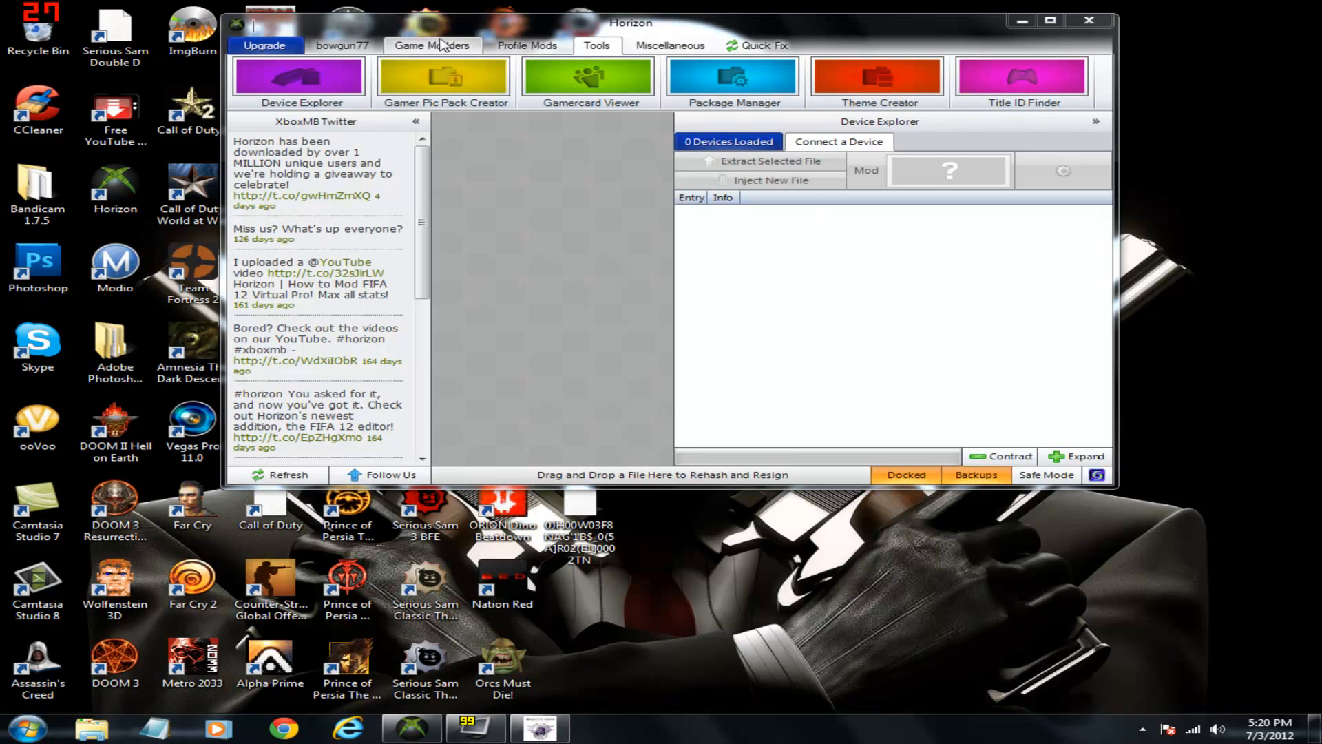
Step: Start Horizon's Saints Row The Third tool and browse to the desktop for a save
{"action": "left_click", "coordinate": [431, 46]}
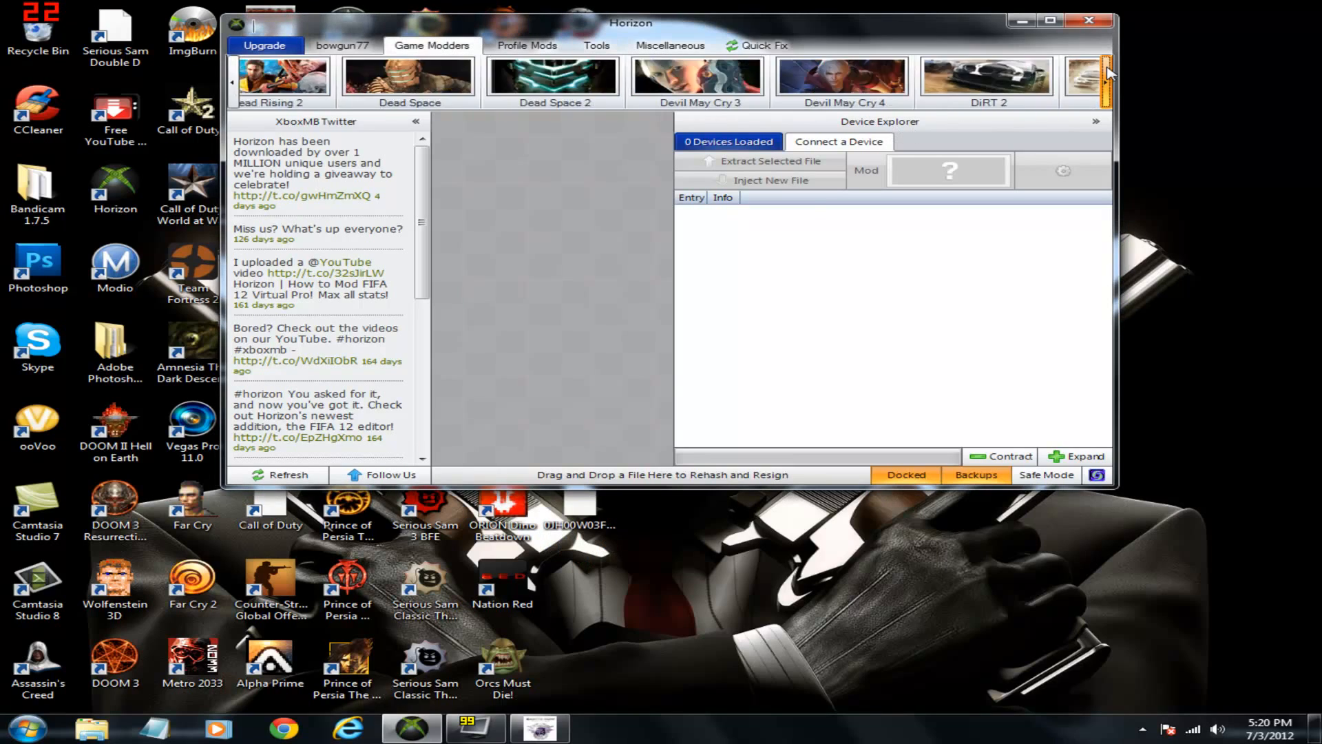
{"action": "left_click", "coordinate": [1107, 72]}
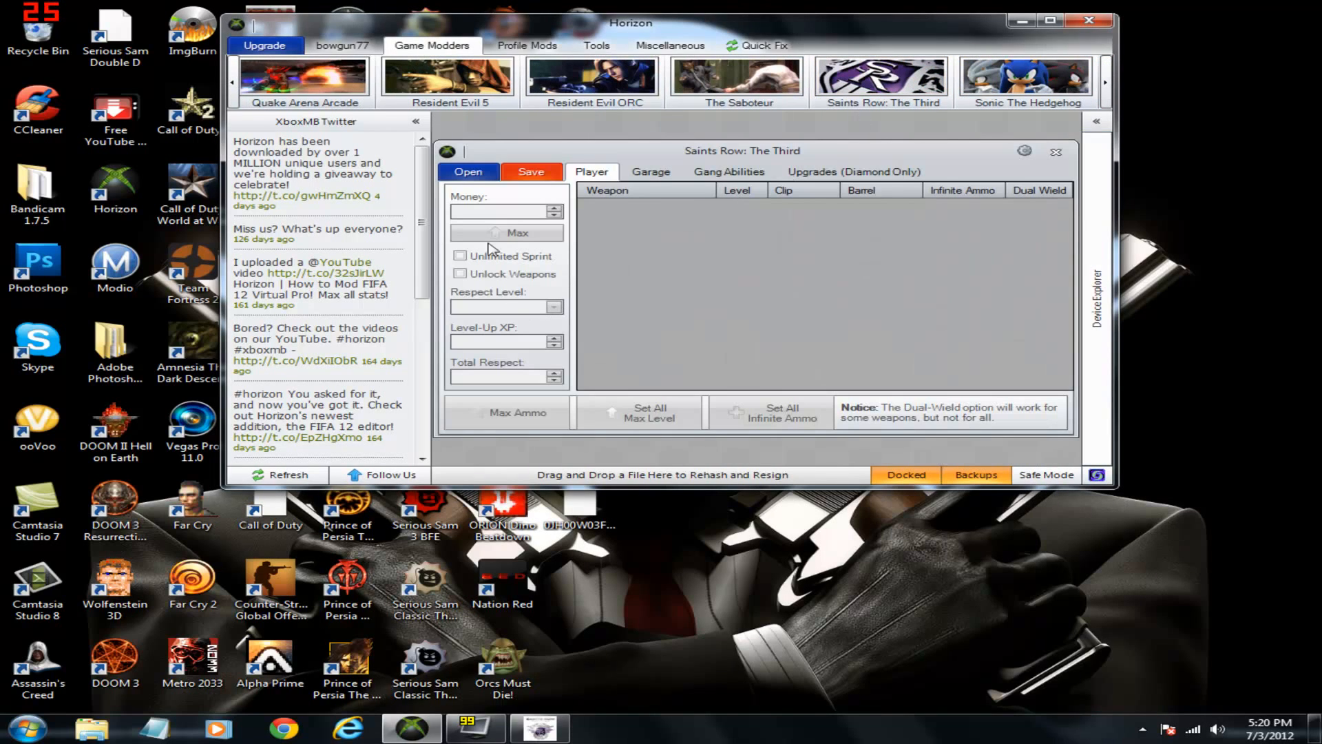
{"action": "left_click", "coordinate": [468, 171]}
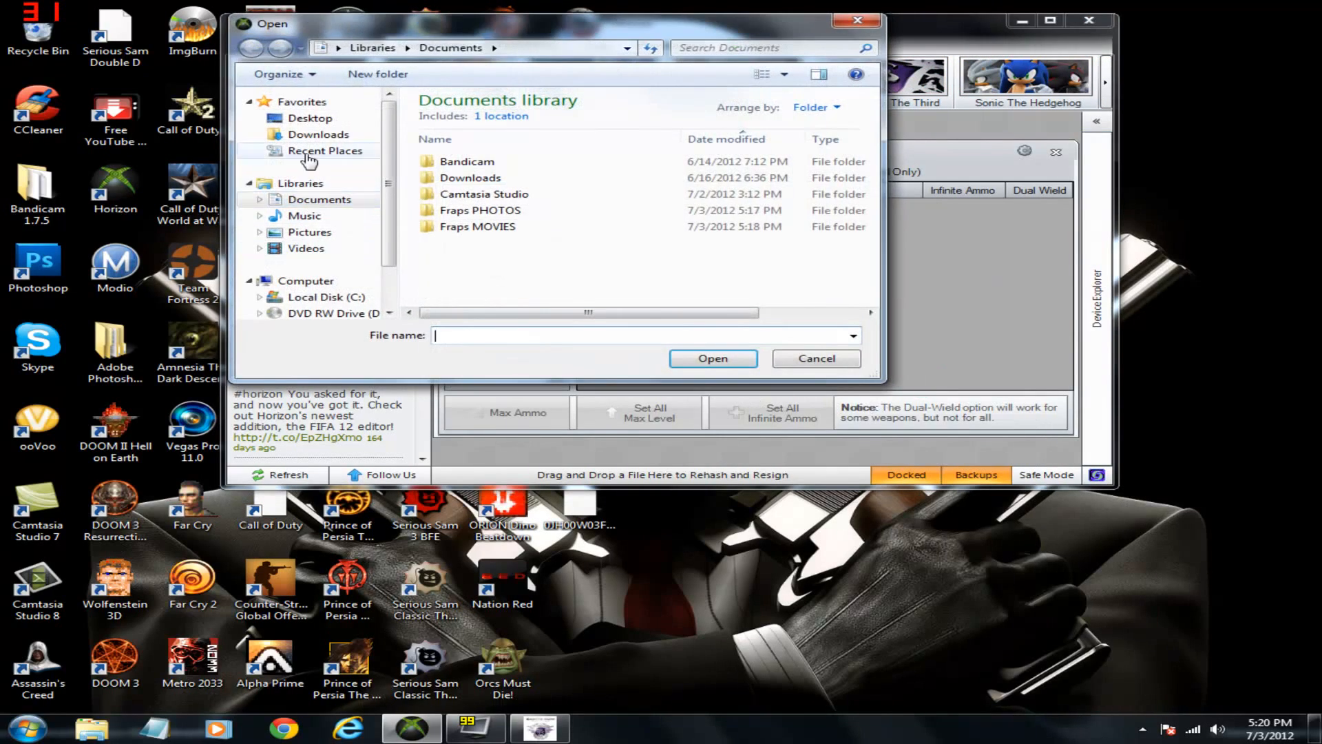
{"action": "left_click", "coordinate": [310, 117]}
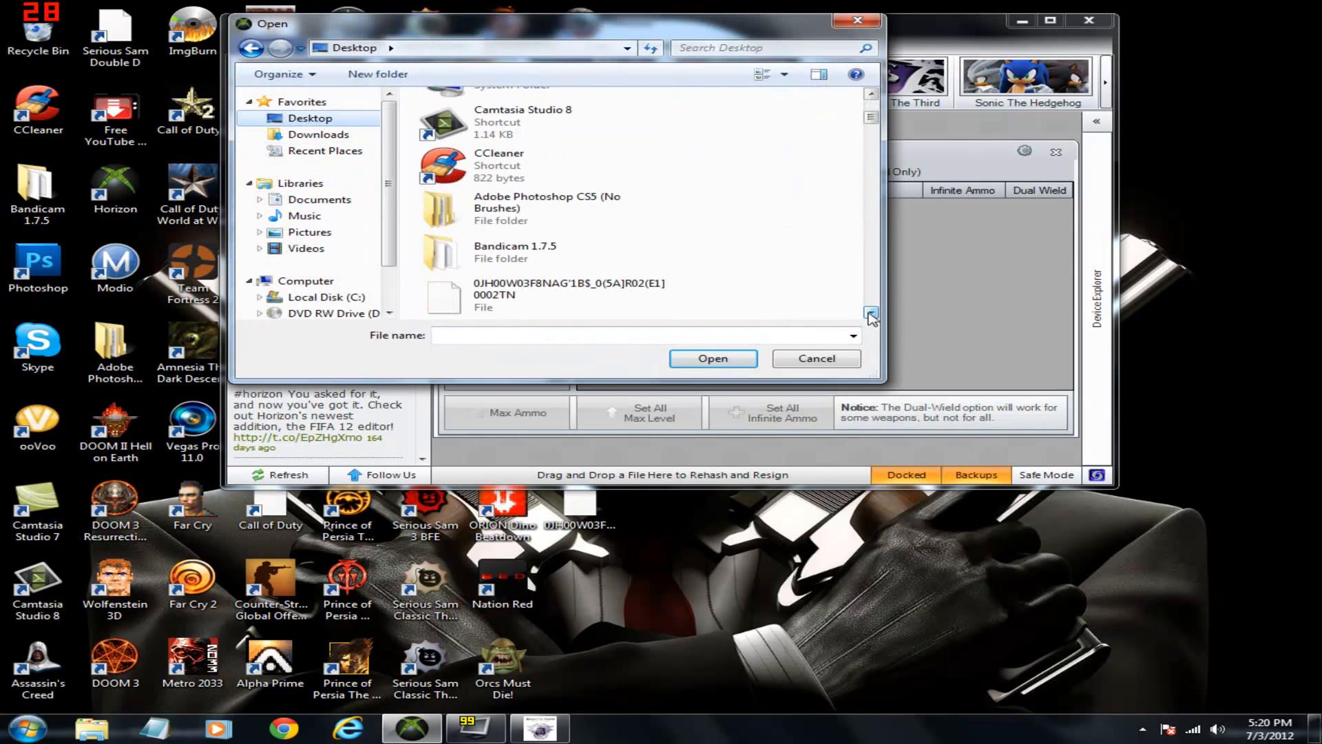
Step: Attempt to load the desktop save twice, dismissing the file-in-use errors, and bring the SE editor forward
{"action": "left_click", "coordinate": [712, 358]}
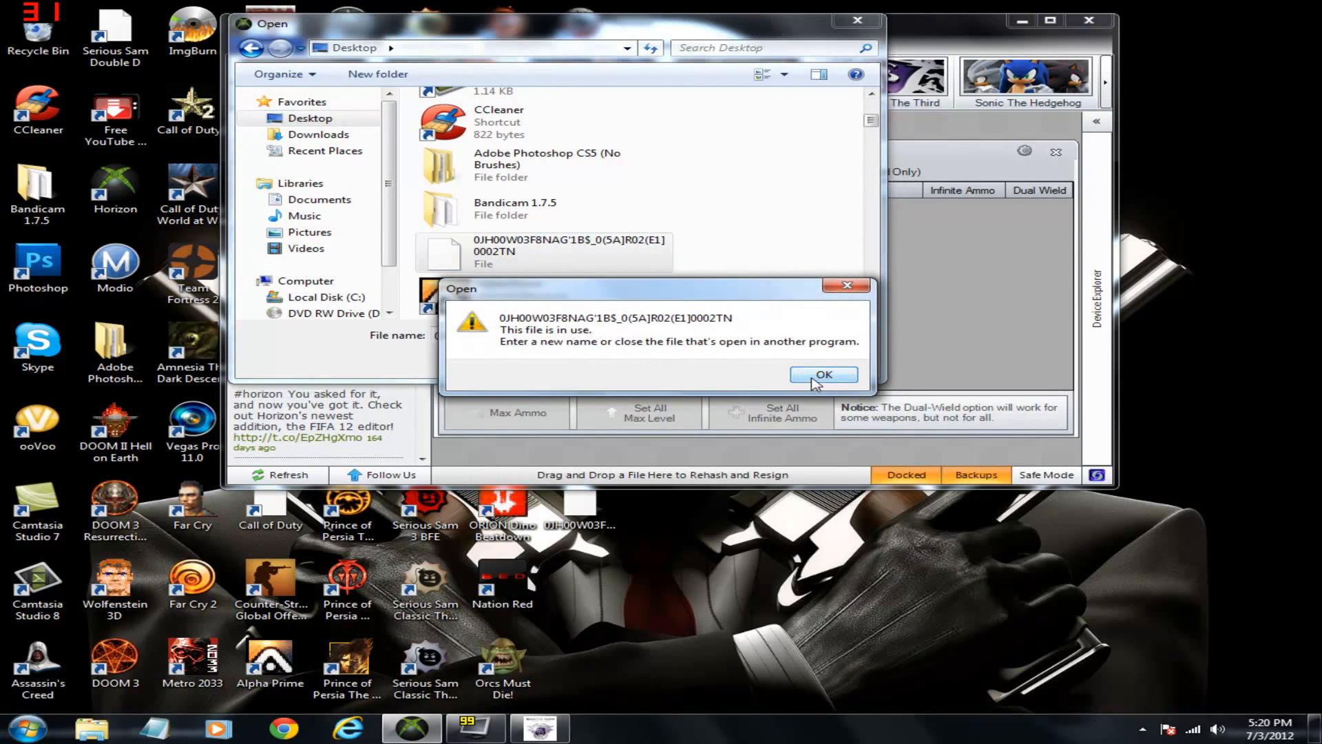
{"action": "left_click", "coordinate": [823, 375]}
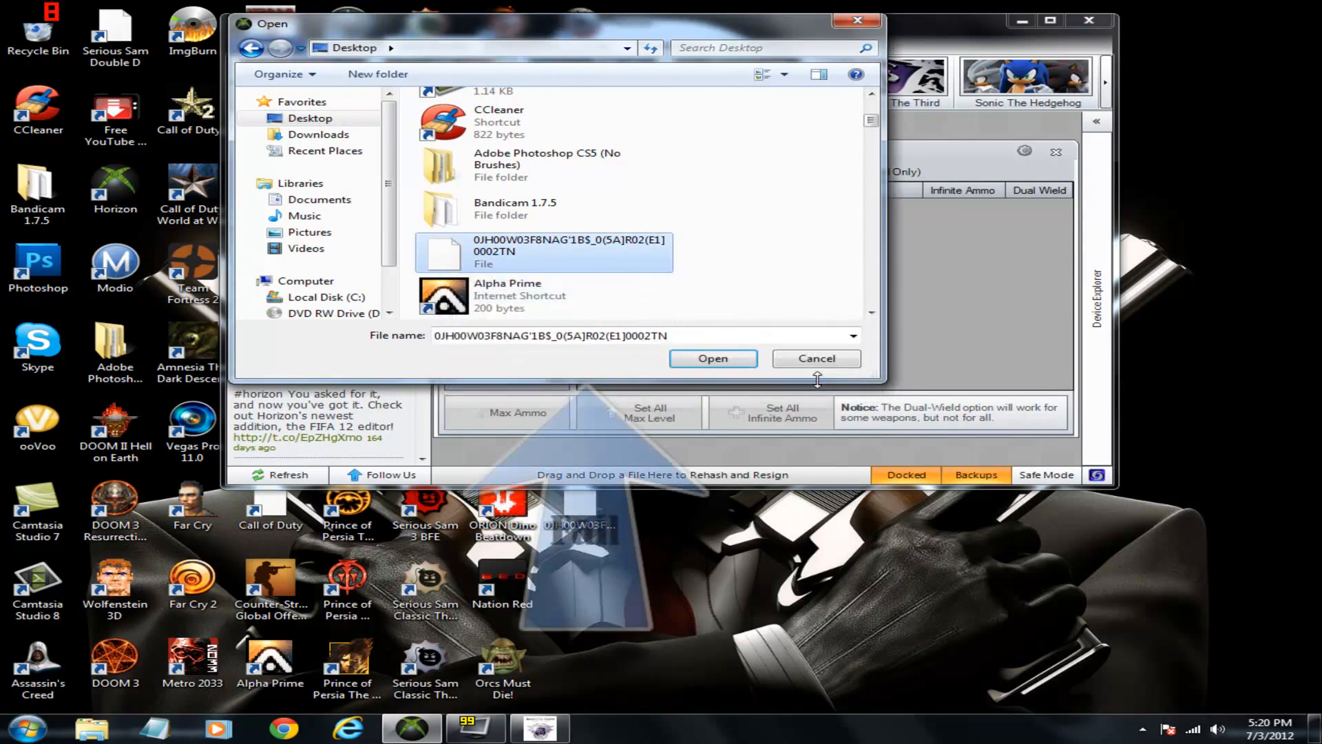
{"action": "left_click", "coordinate": [712, 358]}
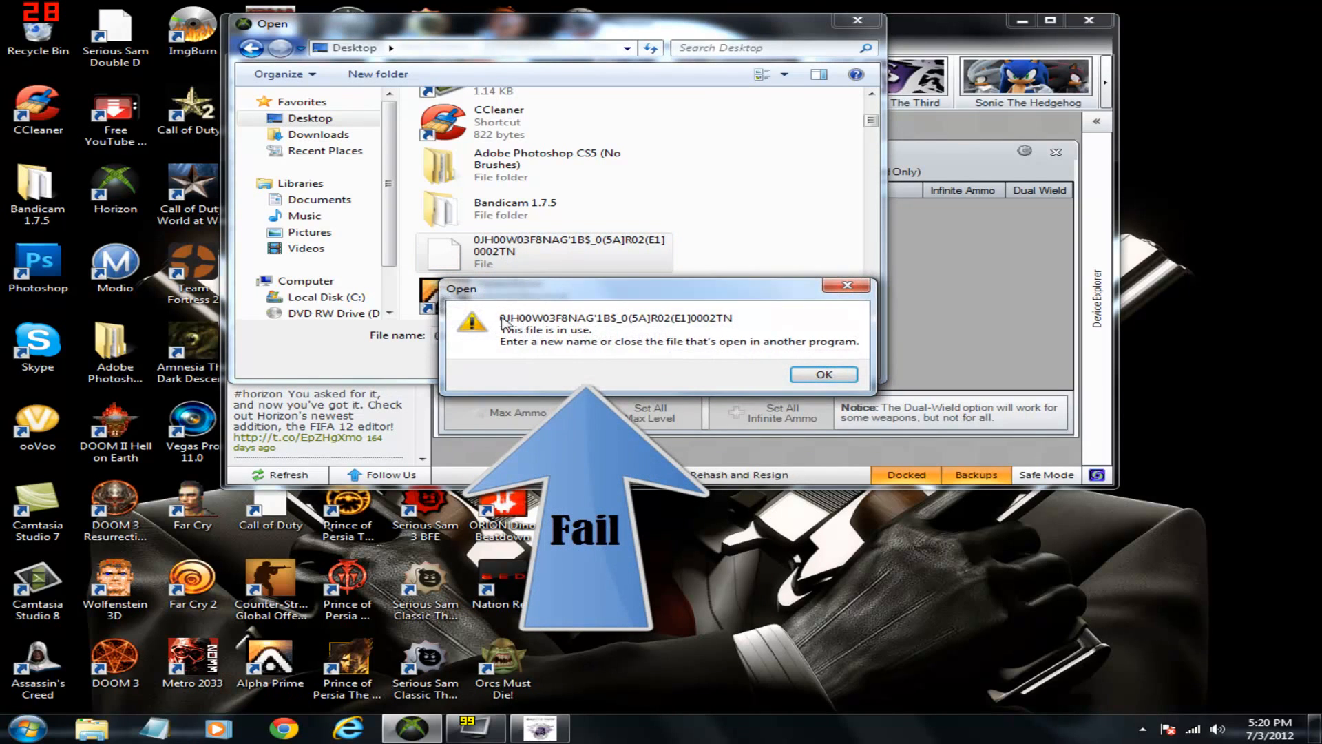
{"action": "left_click", "coordinate": [824, 373]}
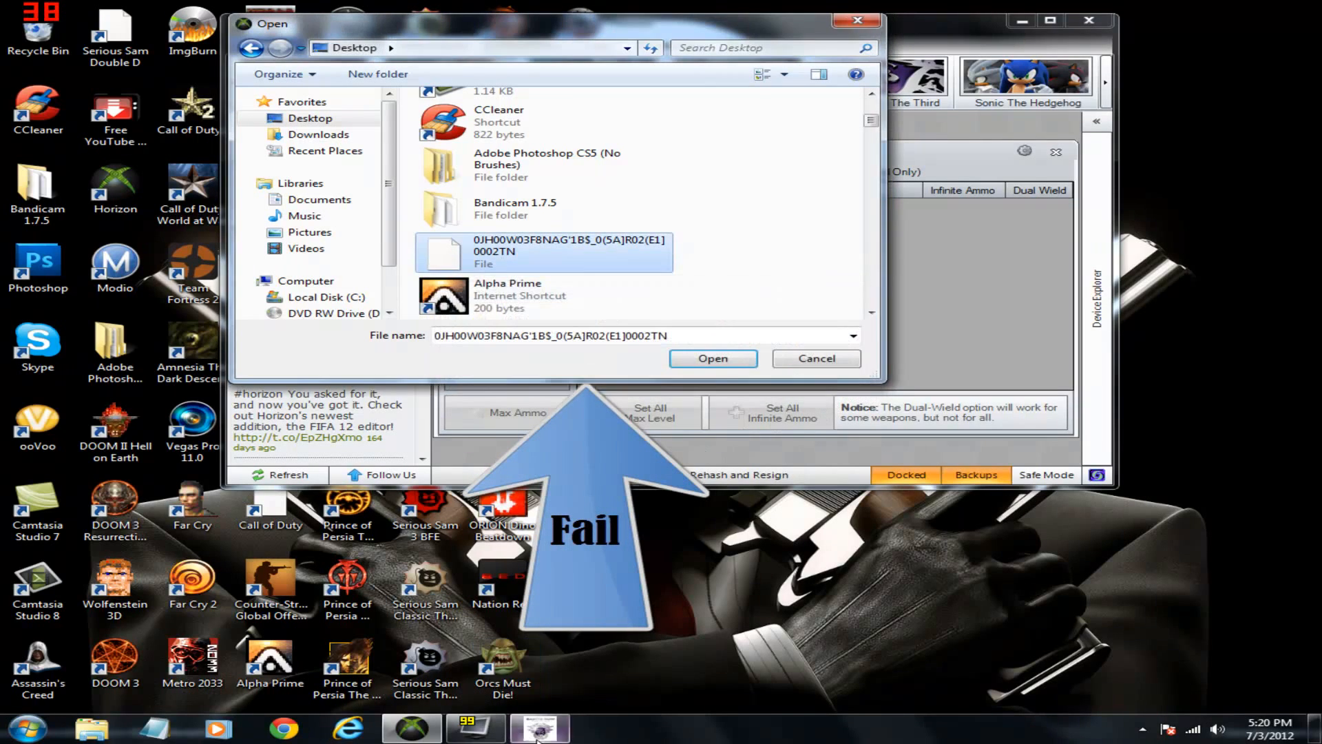
{"action": "left_click", "coordinate": [712, 358]}
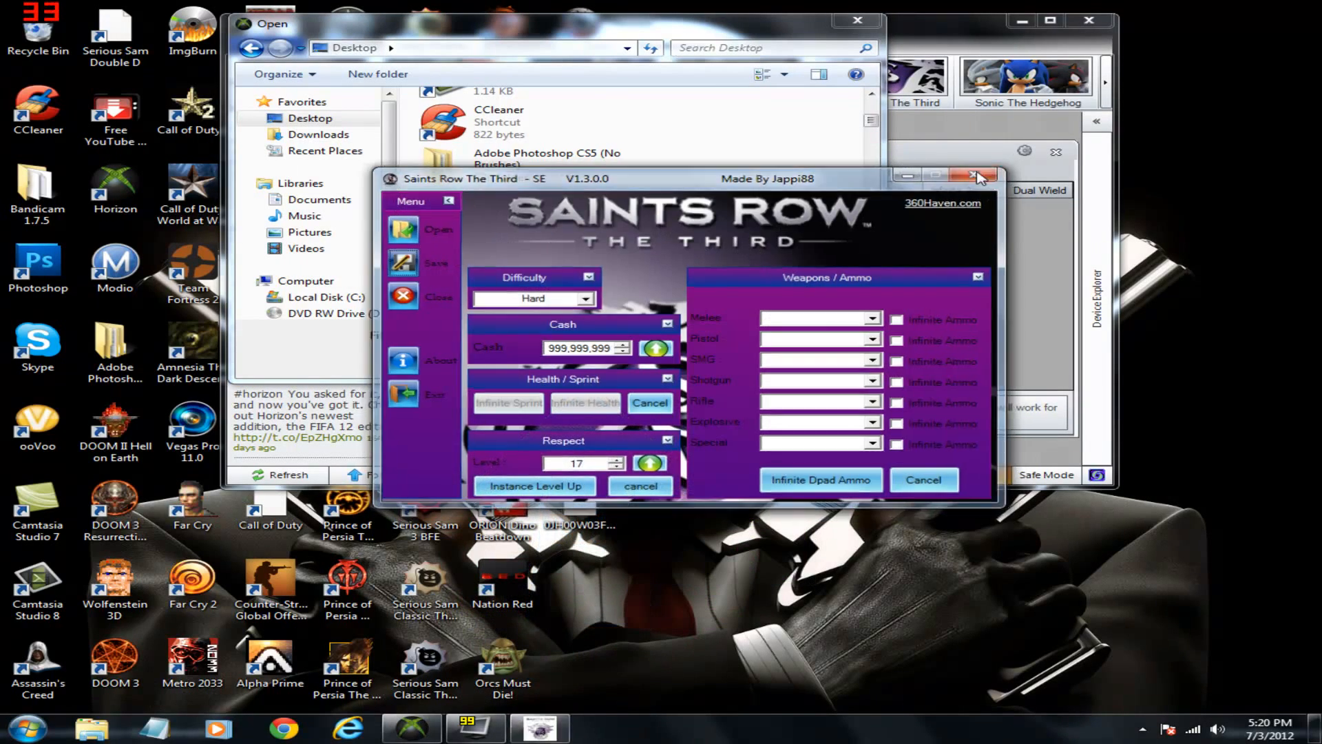
Step: Close the SE editor, load the save in Horizon, enable Cyber Blaster dual wield and set money to 20000000
{"action": "left_click", "coordinate": [978, 175]}
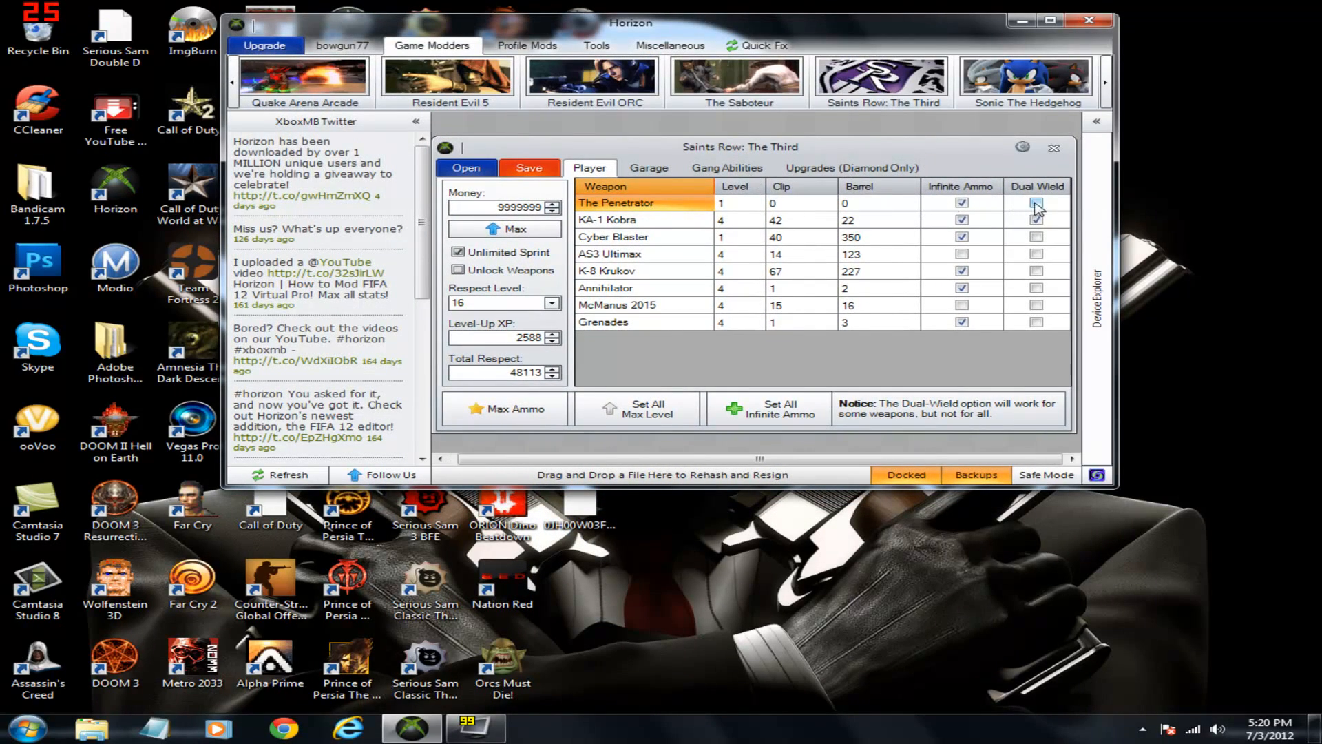
{"action": "left_click", "coordinate": [1037, 219]}
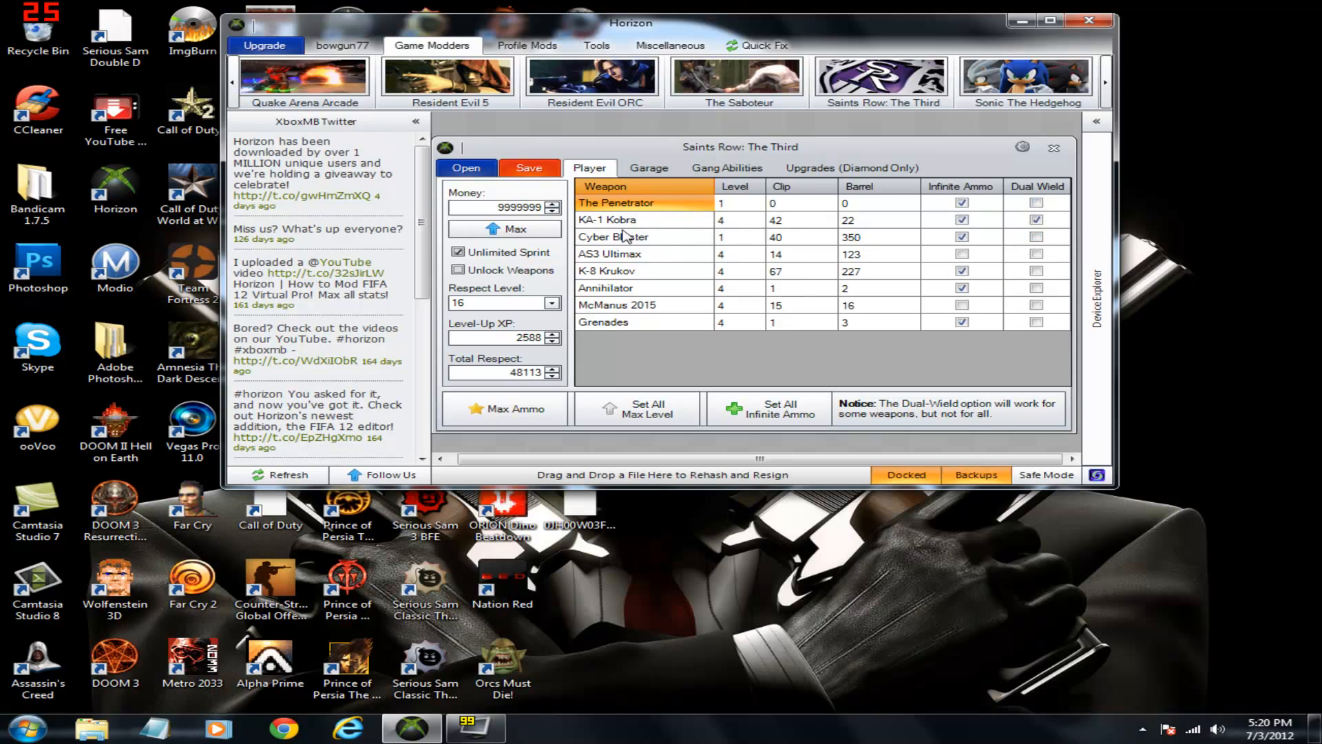
{"action": "mouse_move", "coordinate": [627, 264]}
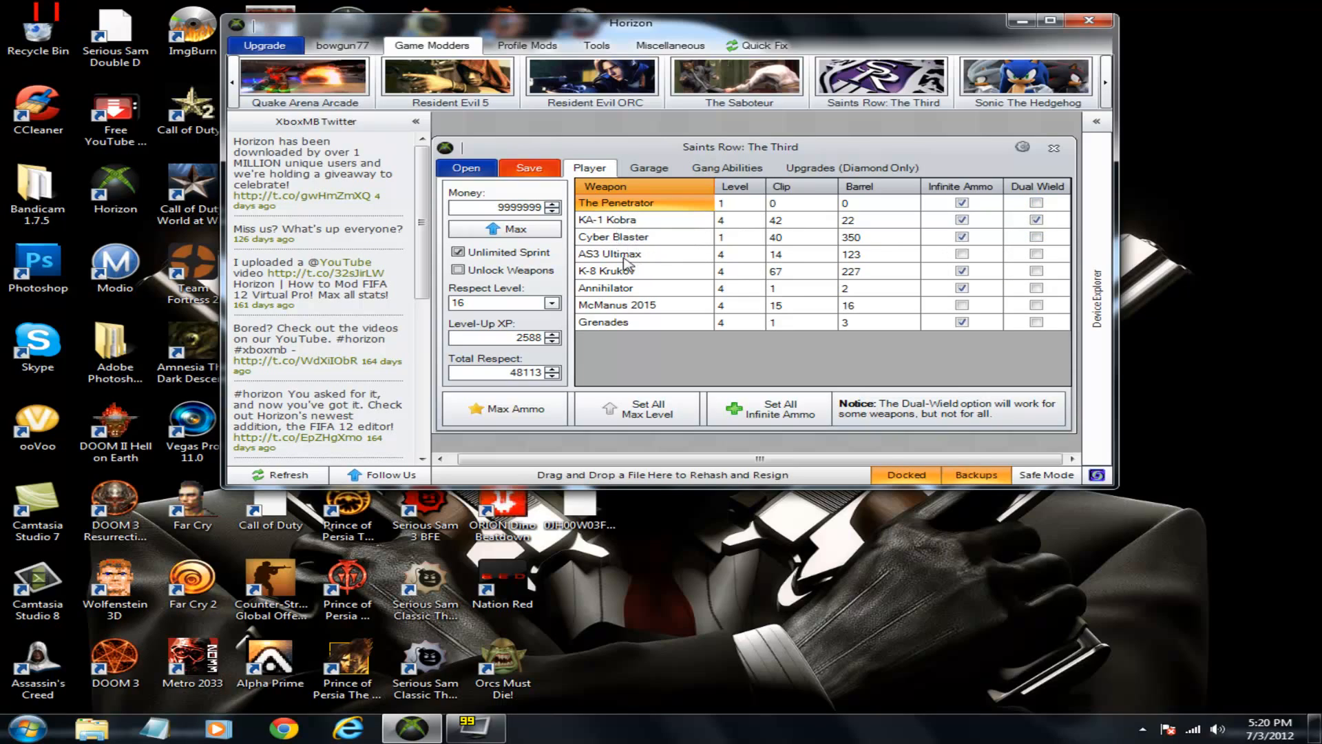
{"action": "mouse_move", "coordinate": [626, 313]}
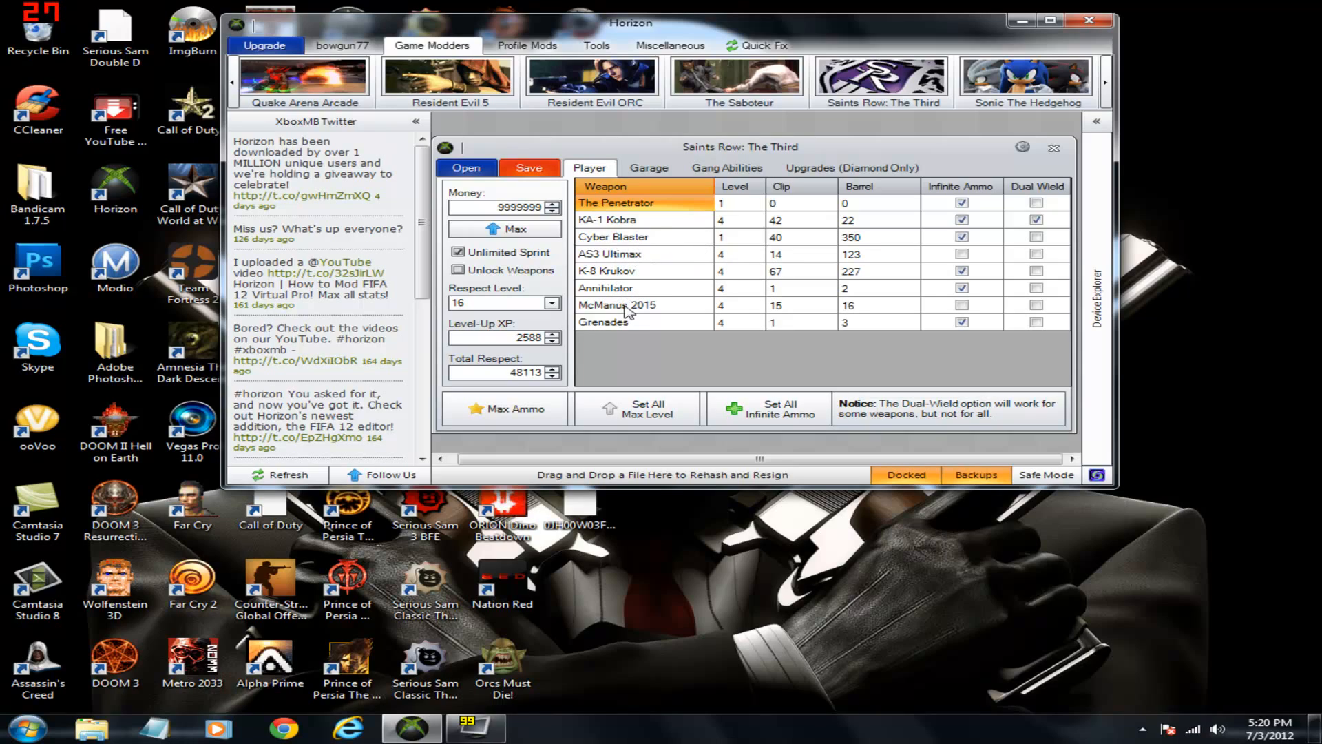
{"action": "mouse_move", "coordinate": [621, 306]}
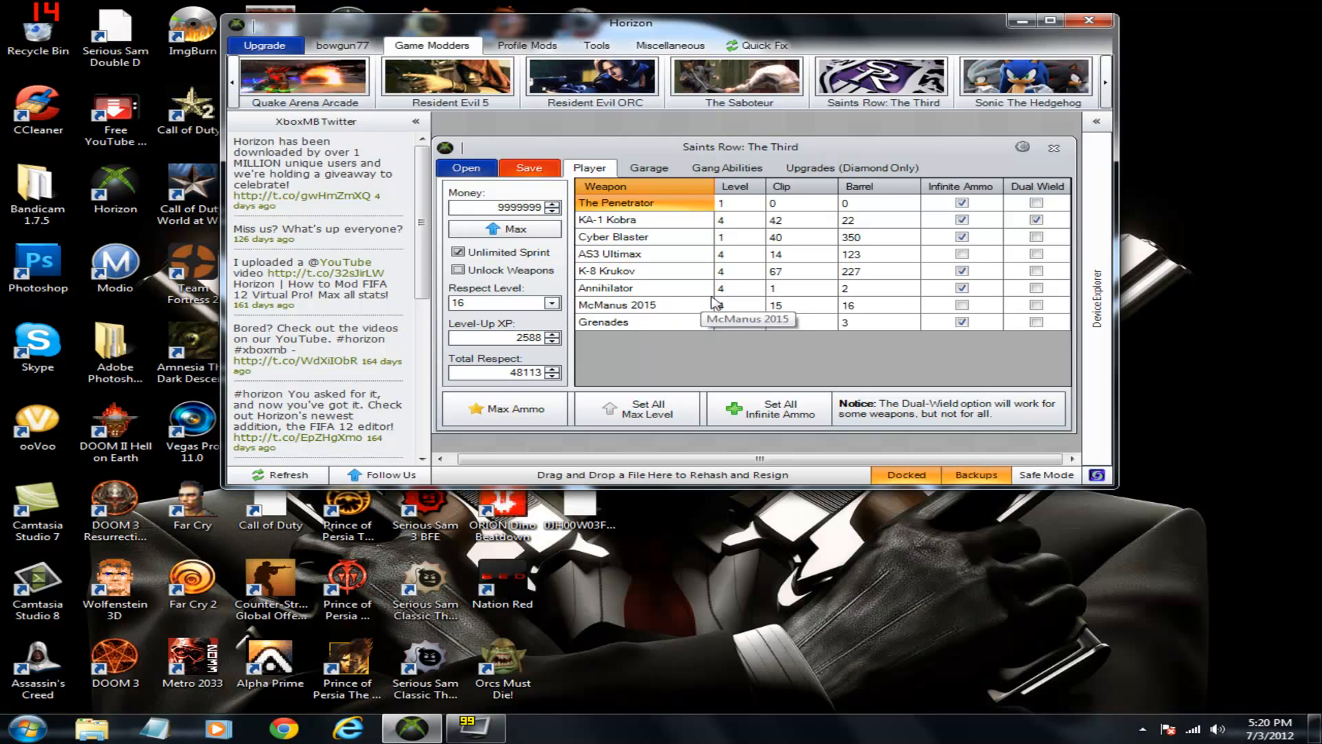
{"action": "left_click", "coordinate": [1035, 237]}
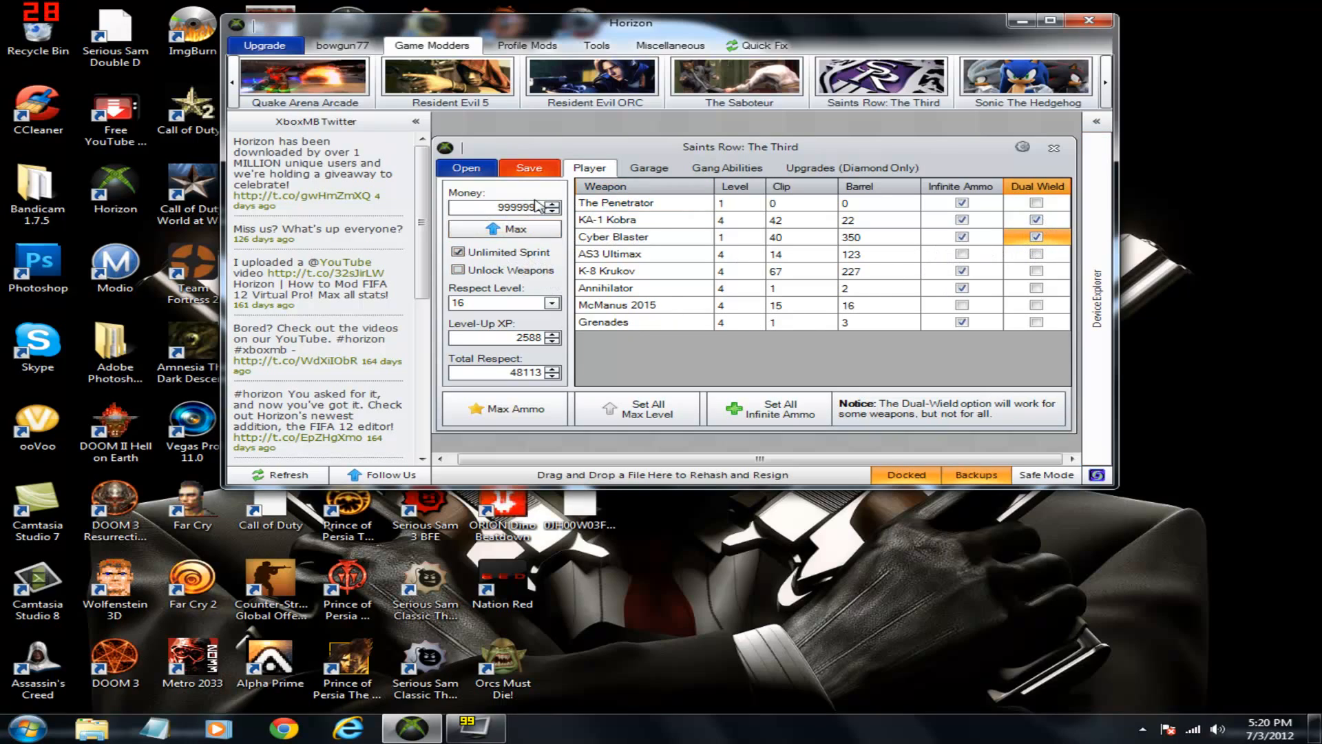
{"action": "left_click", "coordinate": [457, 252]}
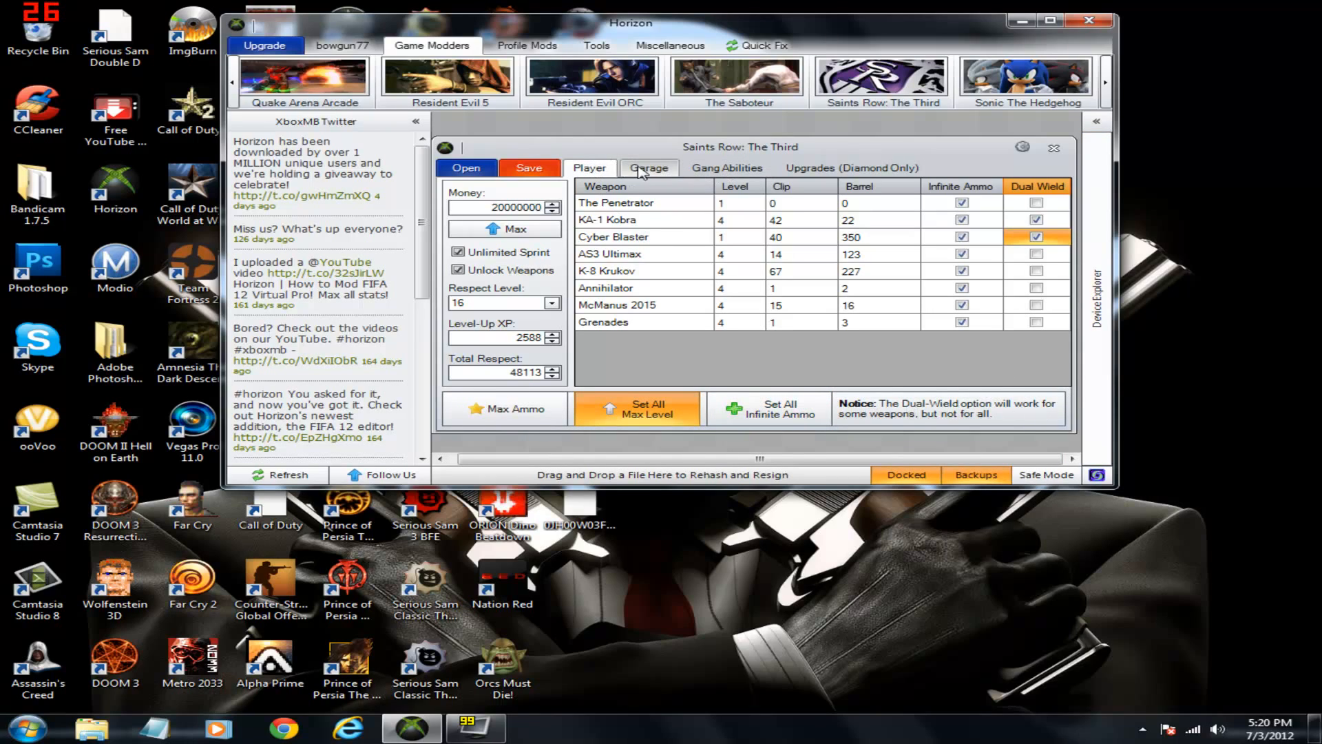
{"action": "left_click", "coordinate": [648, 167]}
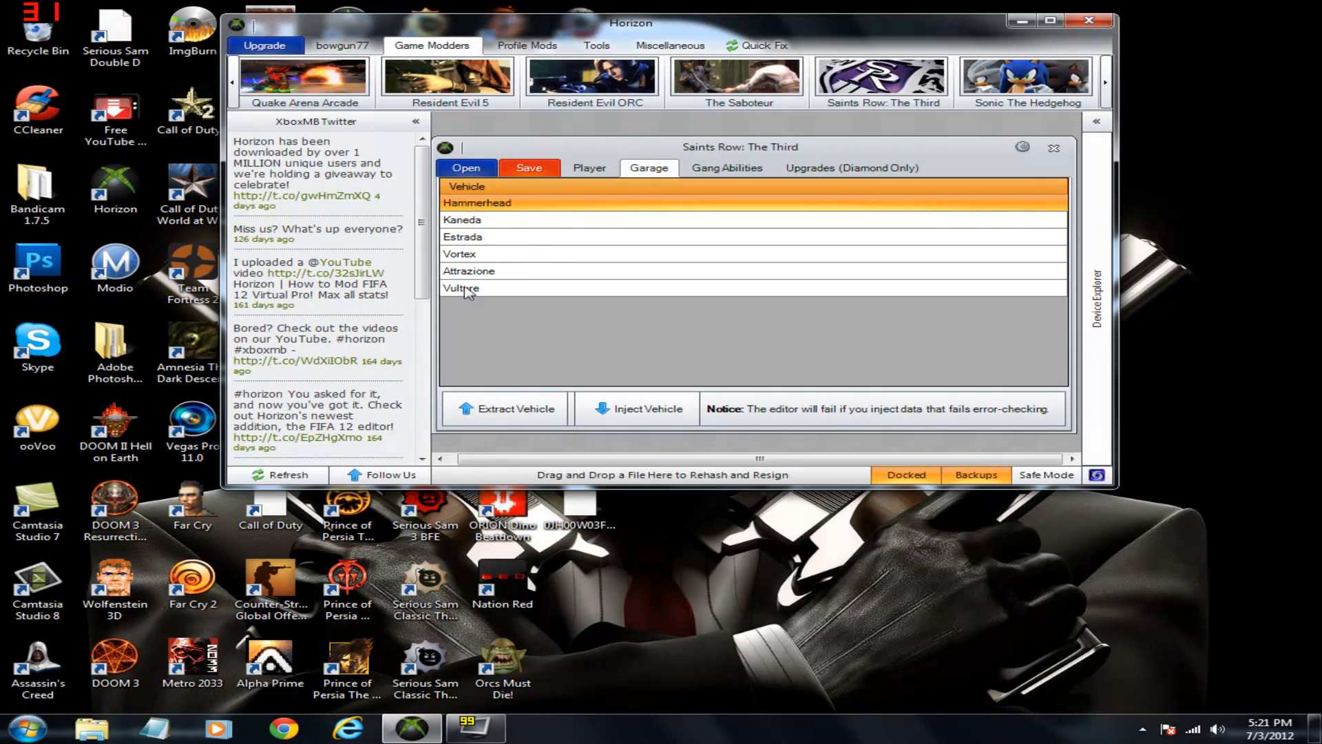
{"action": "left_click", "coordinate": [725, 168]}
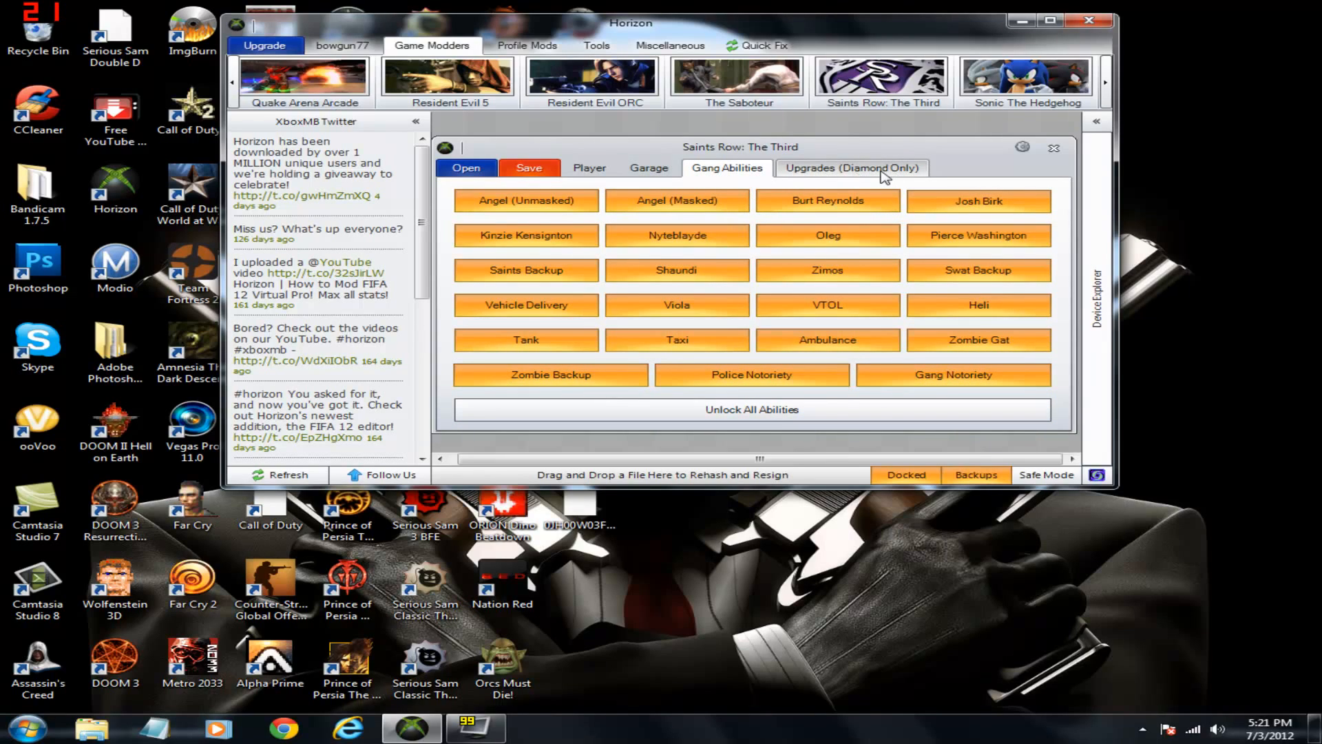
{"action": "left_click", "coordinate": [588, 168]}
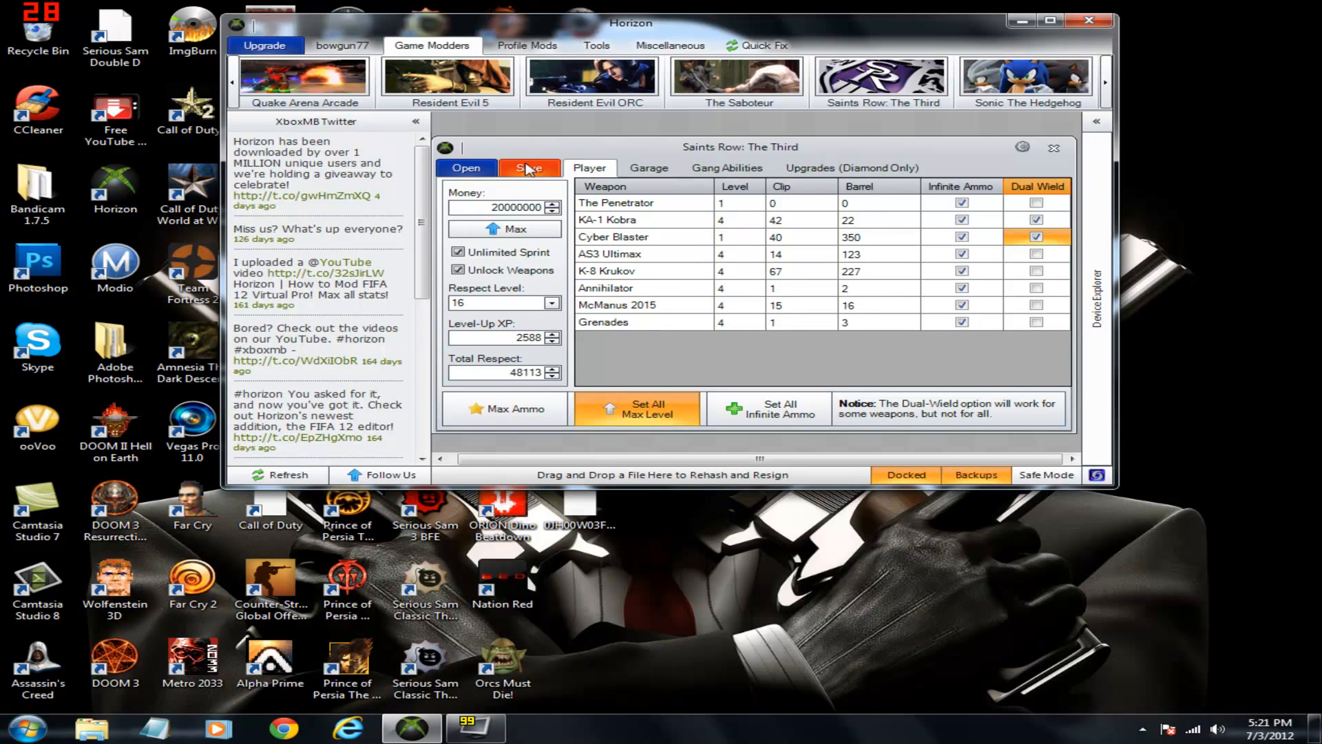
Step: Save, rehash and resign the modded save in Horizon, then return to the desktop
{"action": "left_click", "coordinate": [527, 166]}
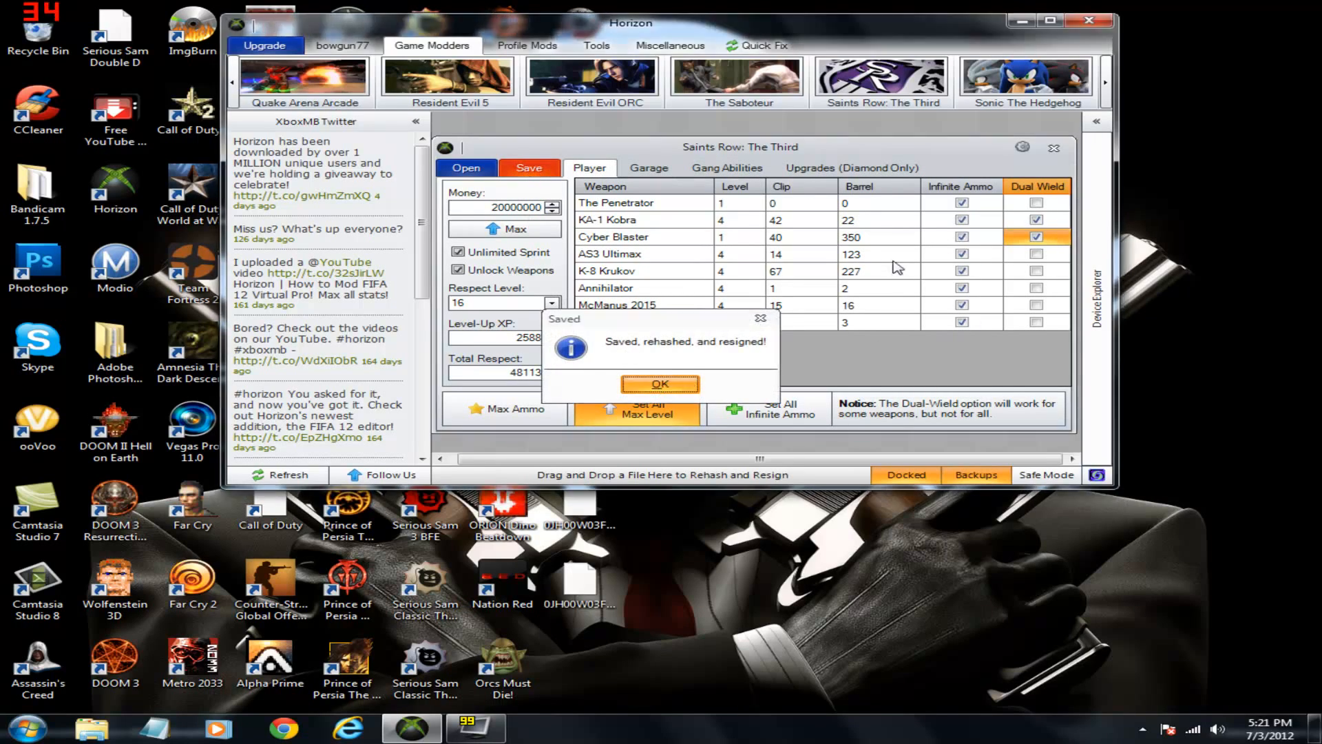
{"action": "left_click", "coordinate": [660, 384]}
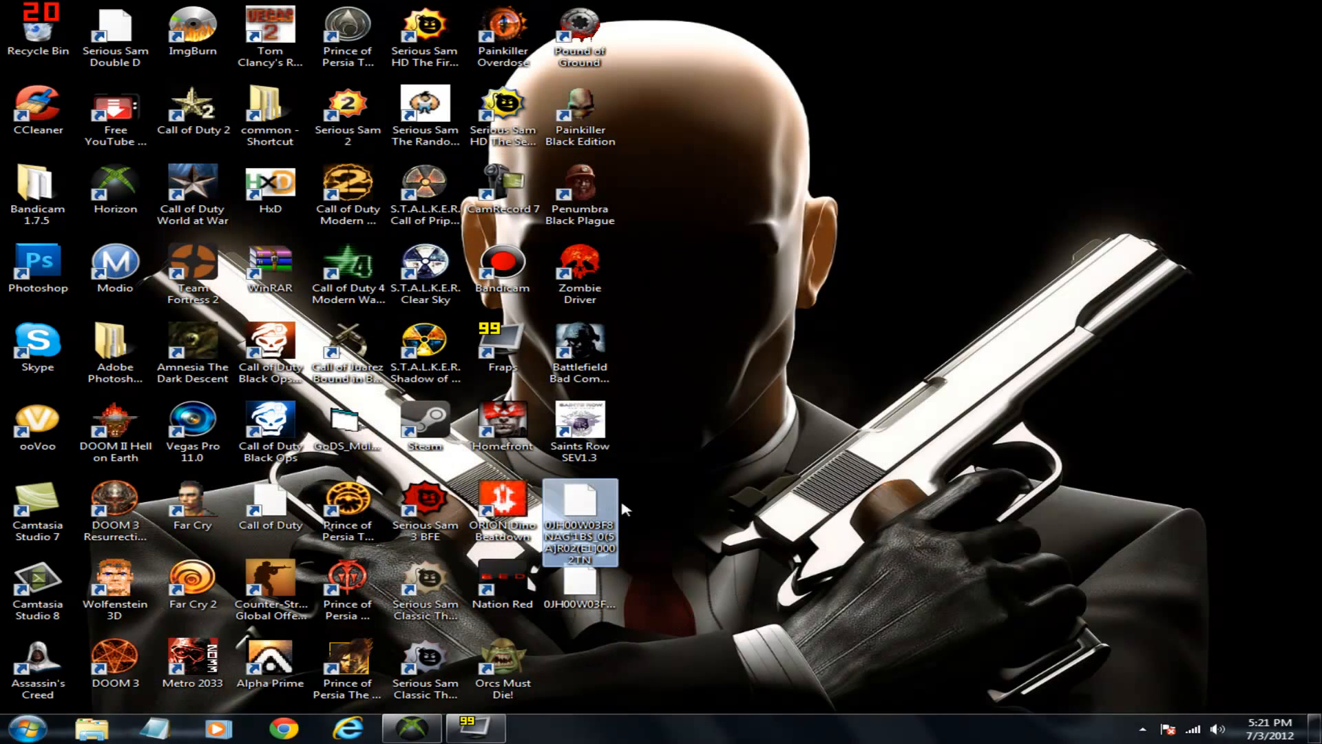
{"action": "double_click", "coordinate": [114, 186]}
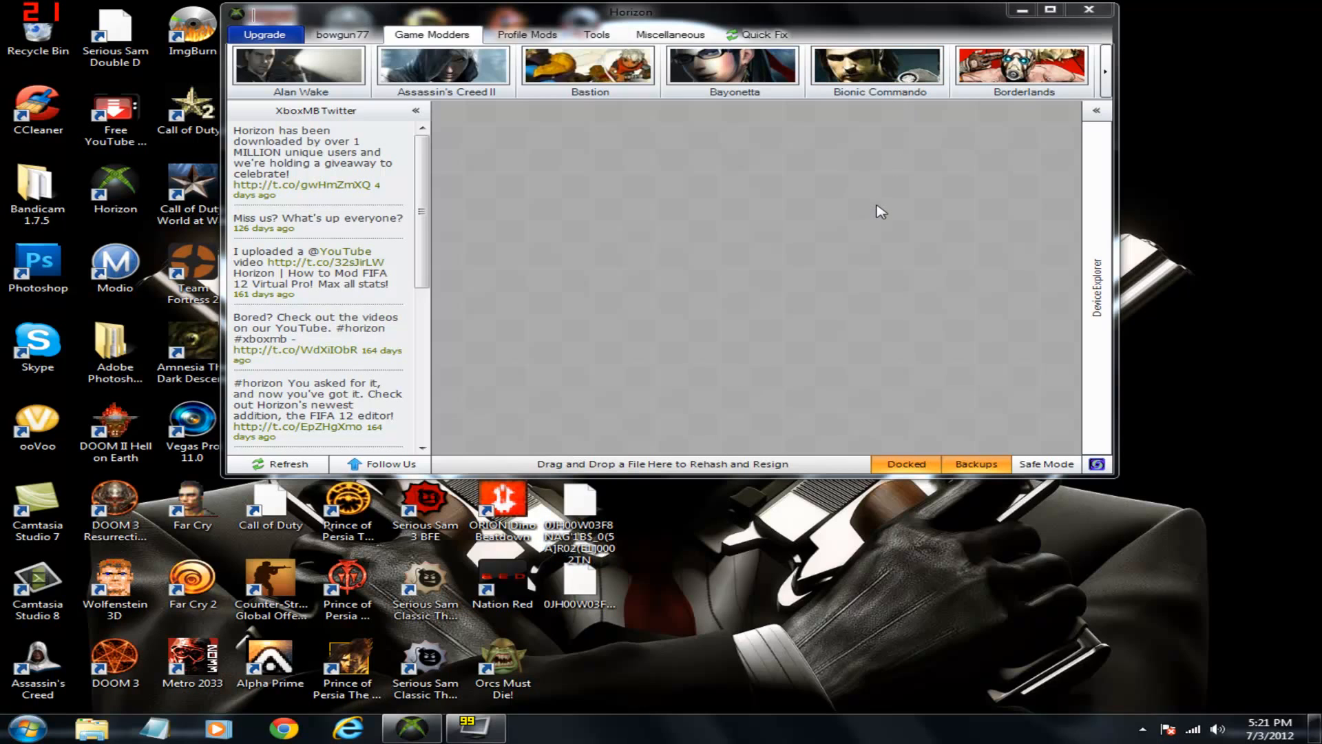
{"action": "mouse_move", "coordinate": [1006, 18]}
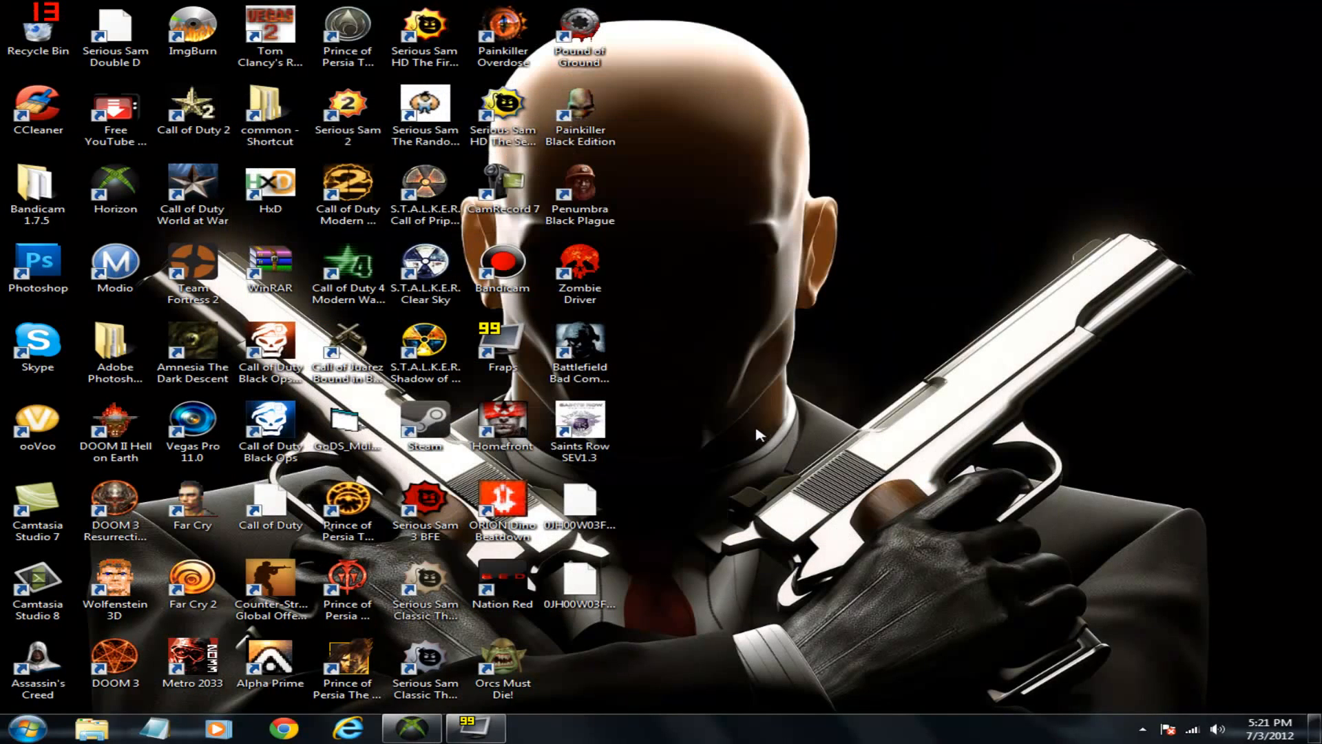
{"action": "mouse_move", "coordinate": [942, 587]}
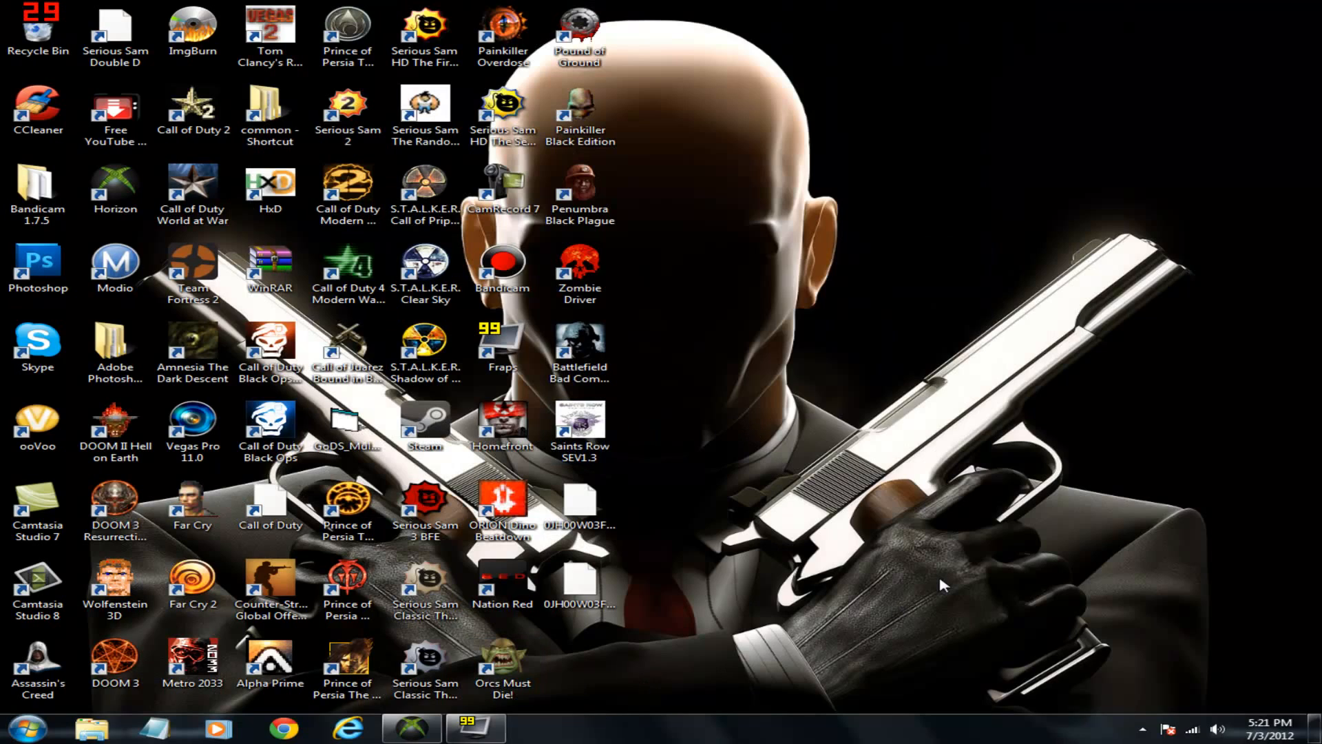